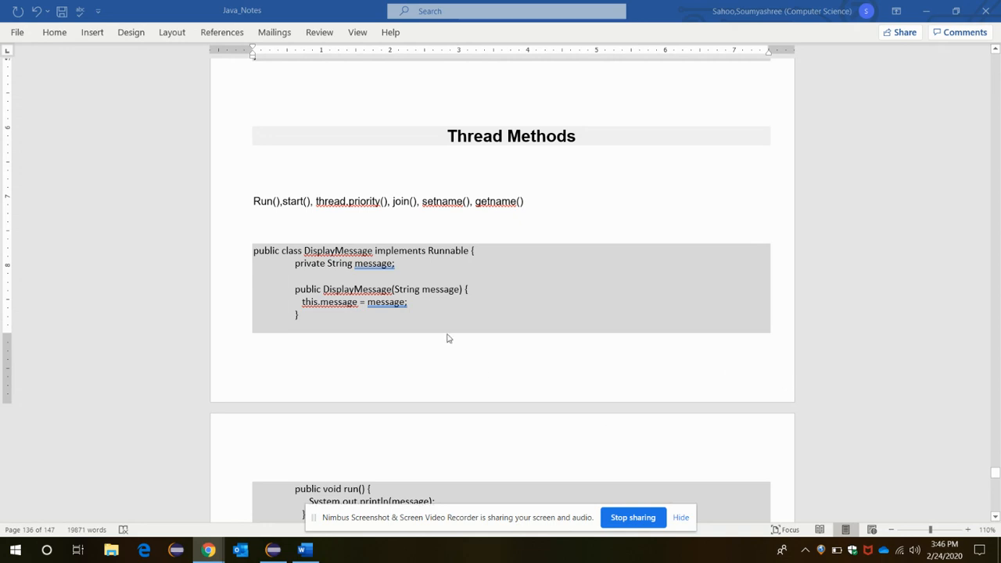
# - Point out start() and thread.priority() in the methods list and the ThreadClassDemo_4 class name
pyautogui.click(253, 200)
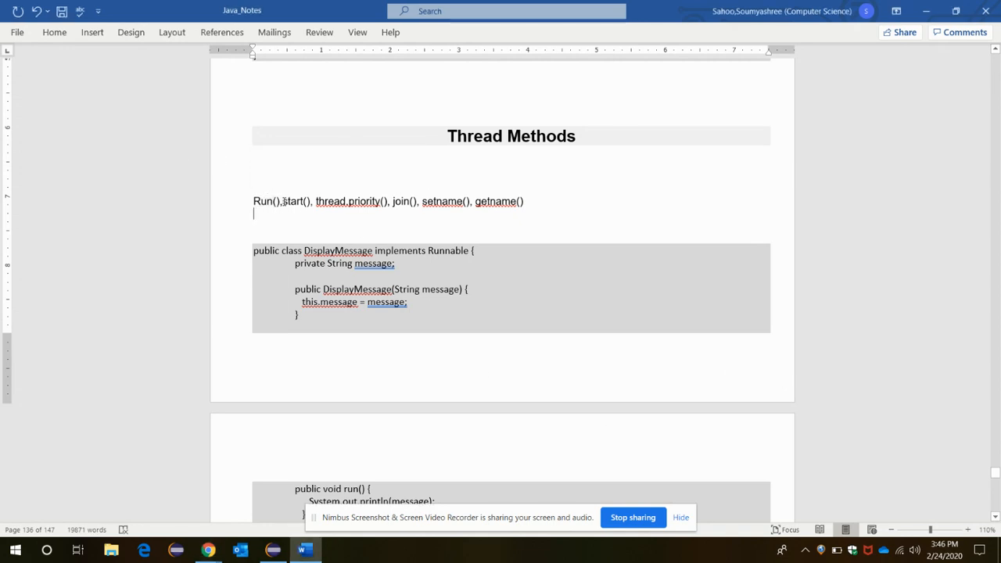
pyautogui.doubleClick(296, 200)
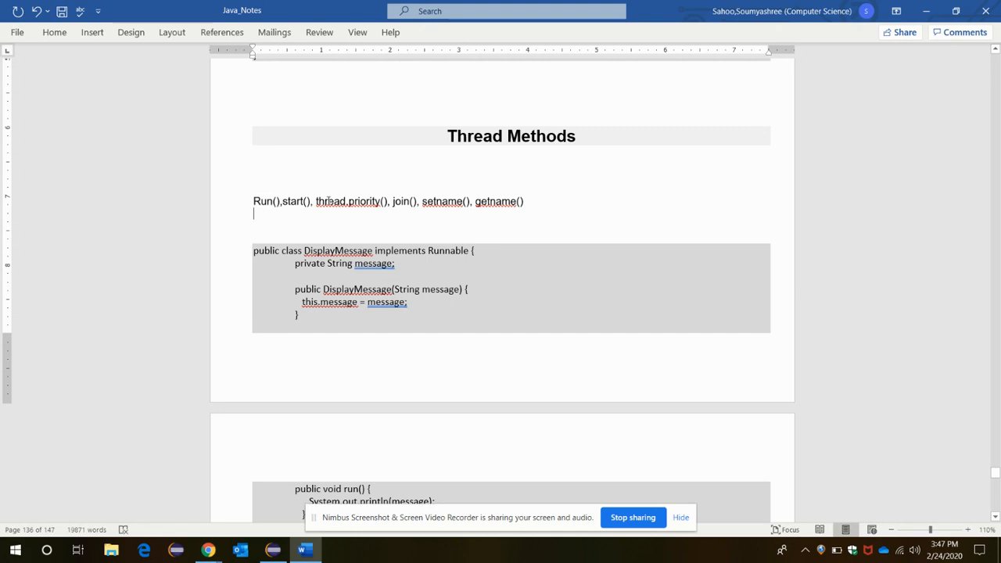
pyautogui.doubleClick(348, 200)
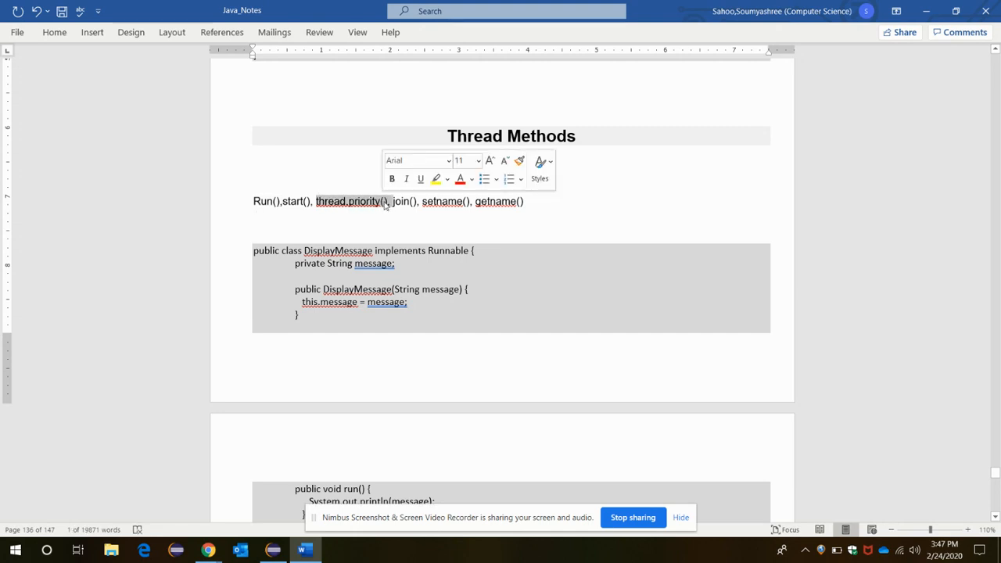
pyautogui.click(403, 205)
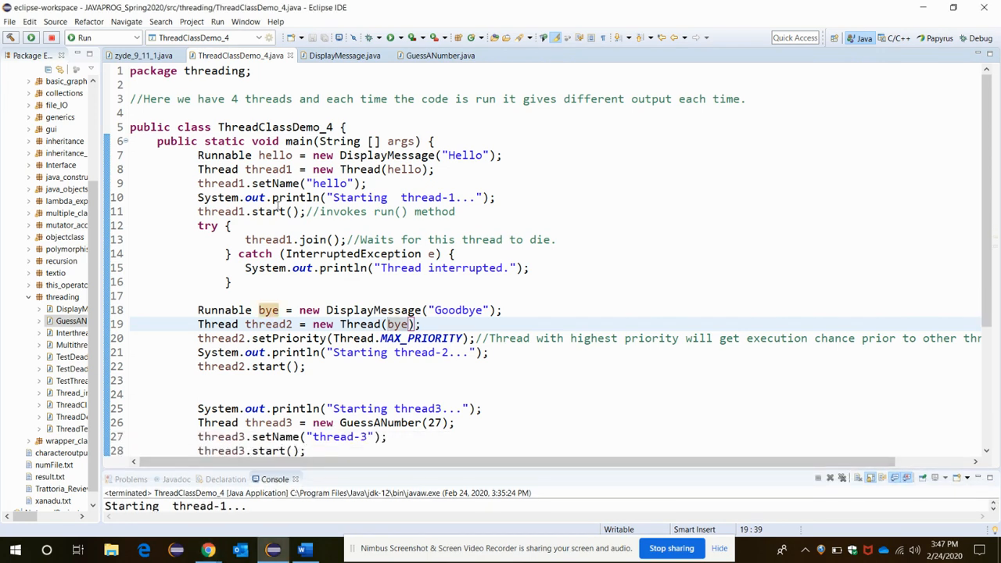
pyautogui.moveTo(224, 119)
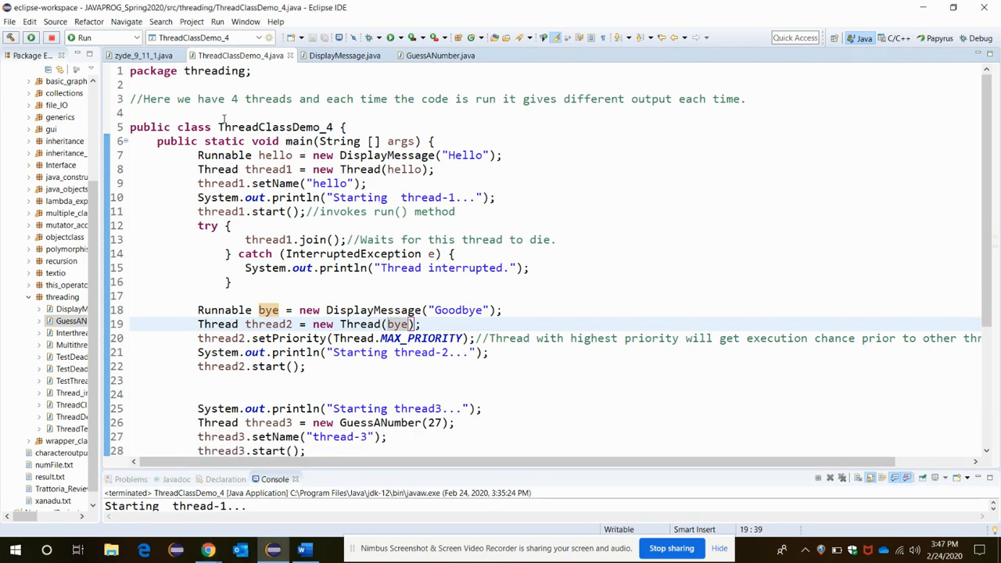
pyautogui.doubleClick(278, 127)
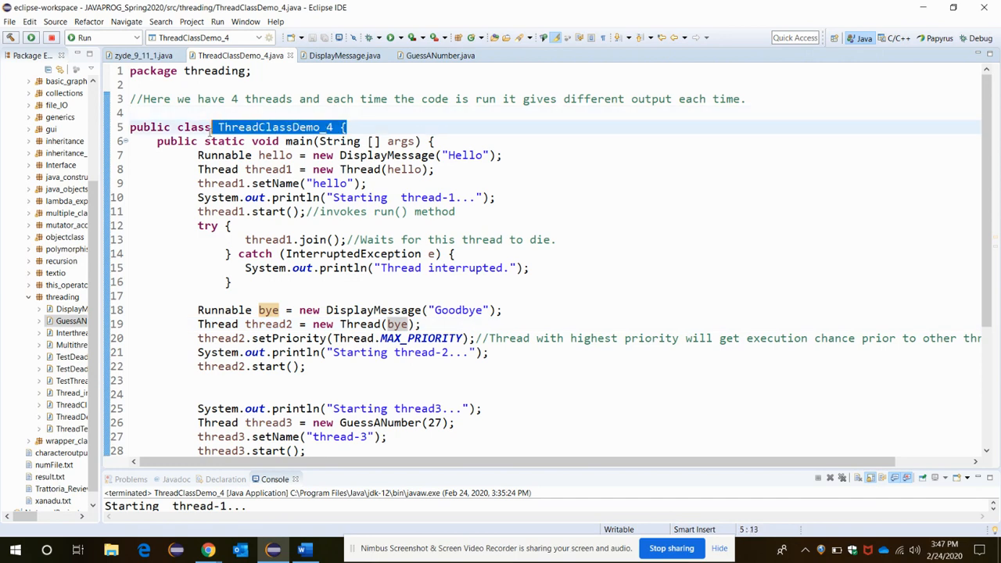
pyautogui.scroll(-3)
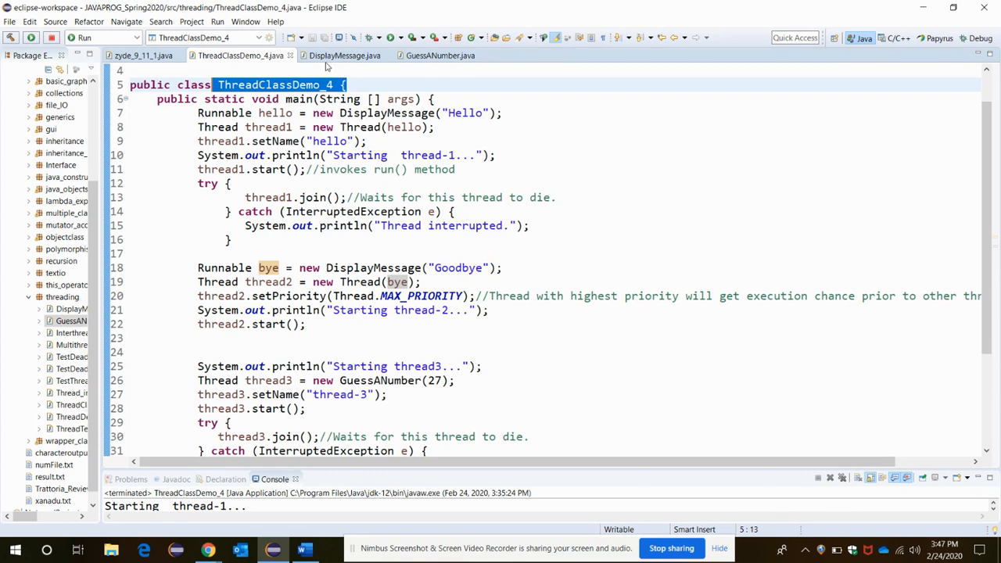
pyautogui.moveTo(325, 68)
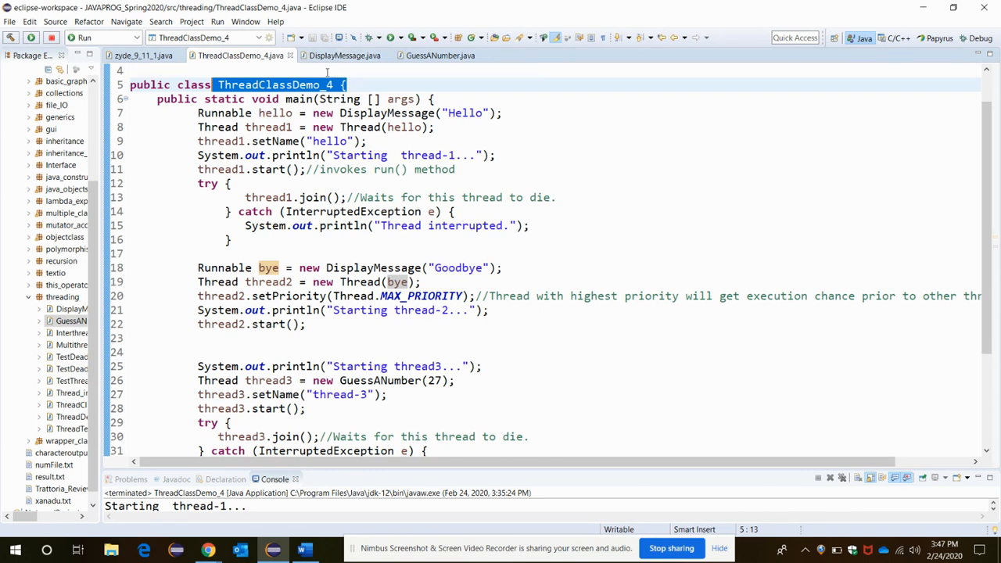
# - Review the DisplayMessage and GuessANumber classes, then return to ThreadClassDemo_4 with its Hello output
pyautogui.click(344, 55)
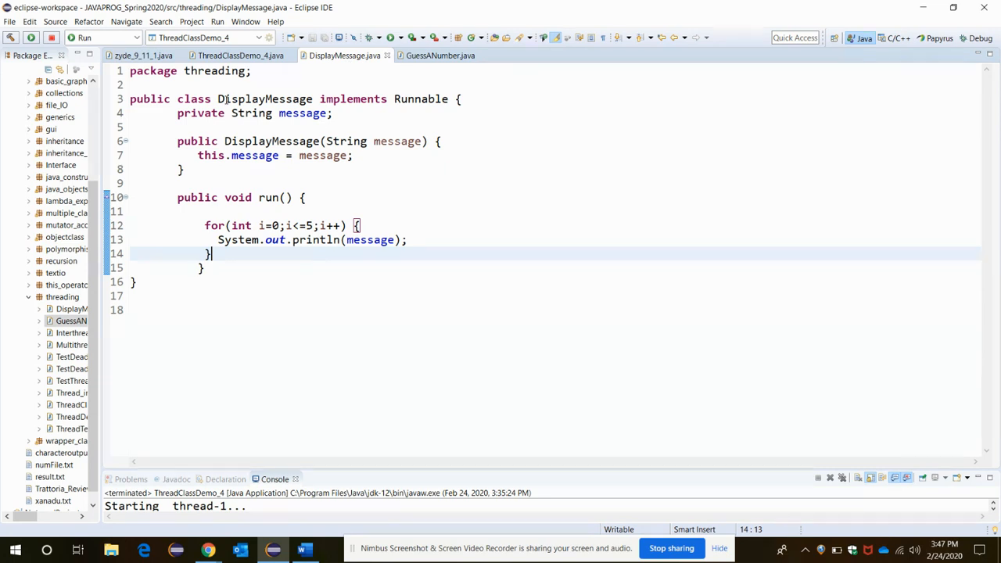
pyautogui.doubleClick(266, 99)
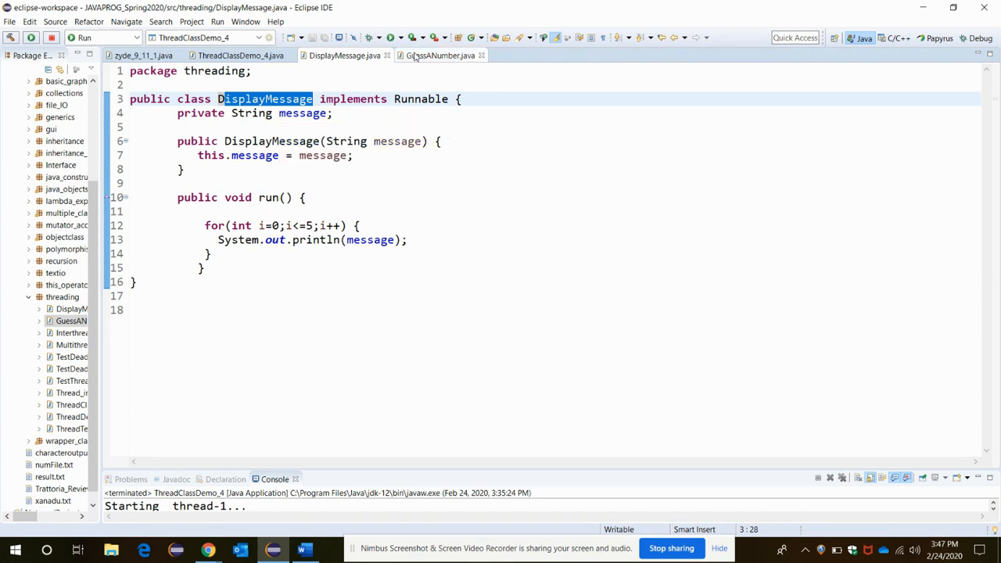
pyautogui.click(439, 55)
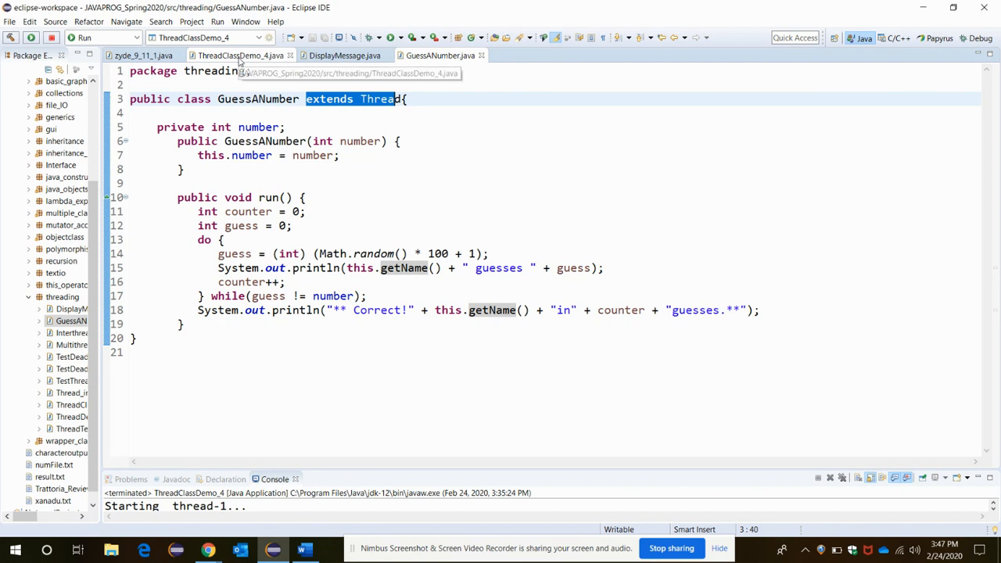
pyautogui.click(234, 56)
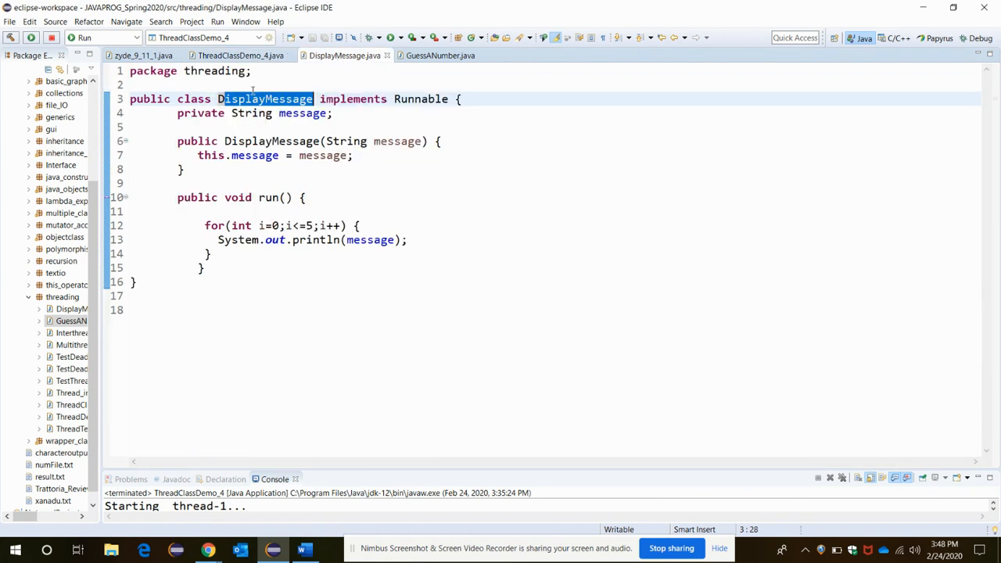
pyautogui.click(441, 55)
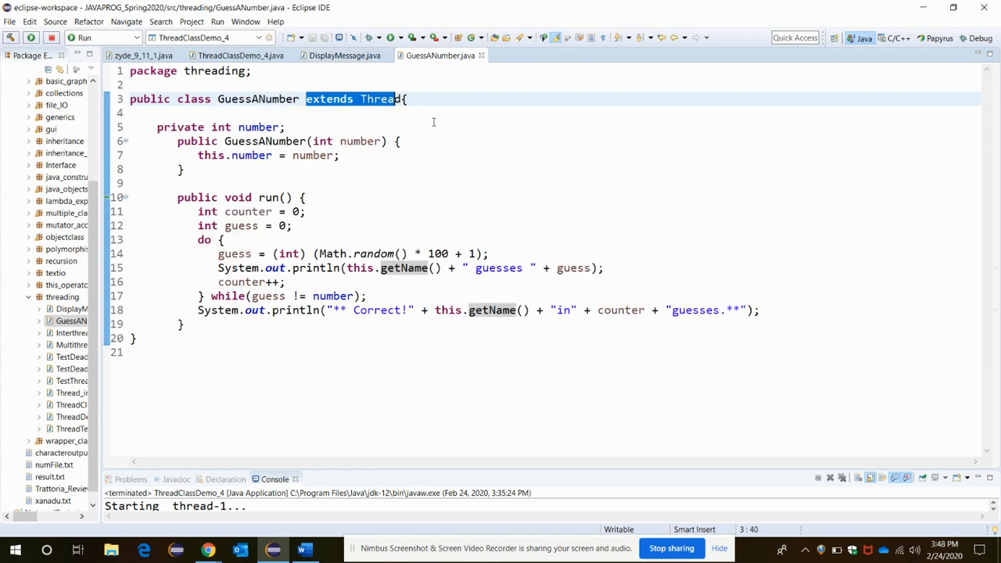
pyautogui.click(238, 56)
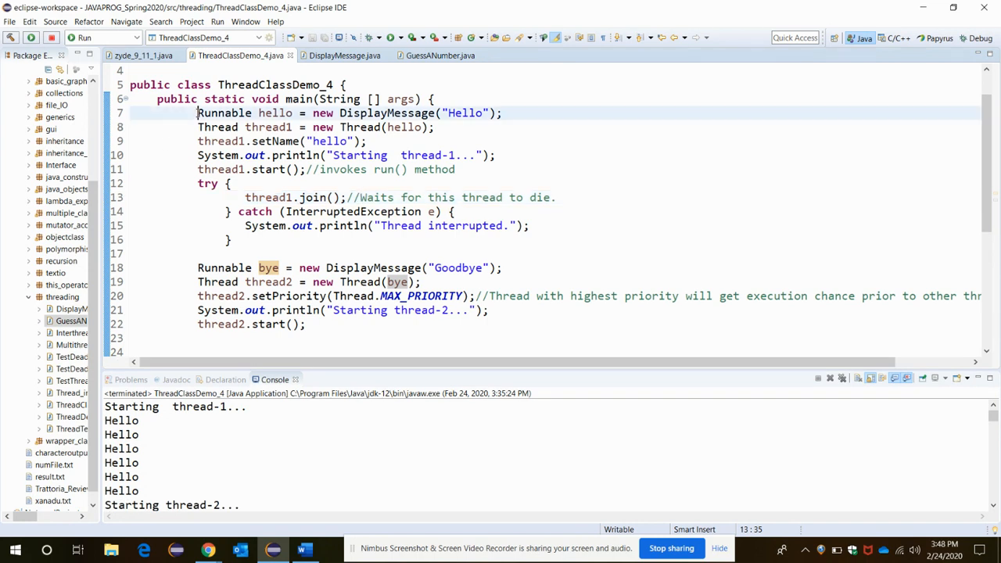
pyautogui.moveTo(197, 113); pyautogui.dragTo(233, 239)
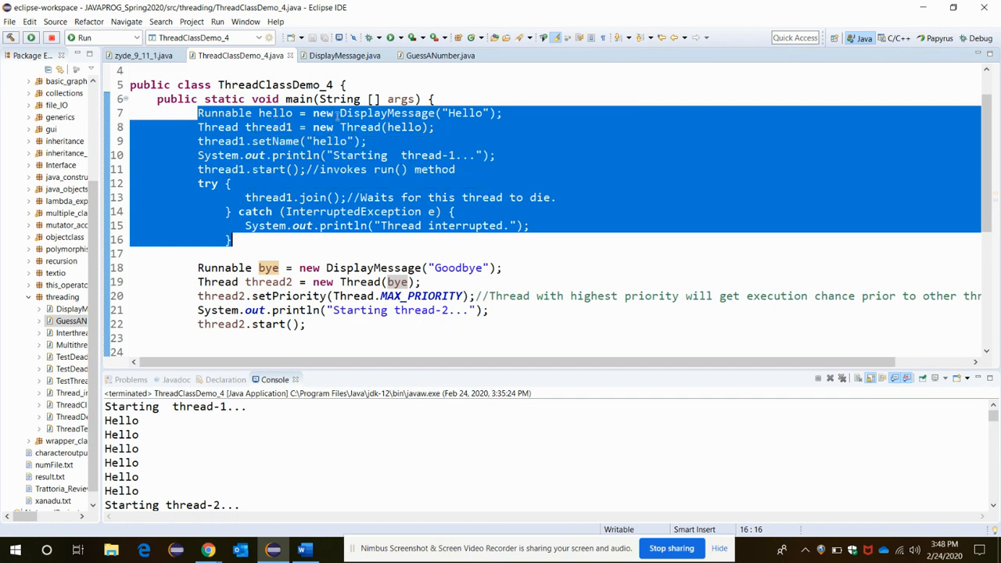
pyautogui.doubleClick(466, 113)
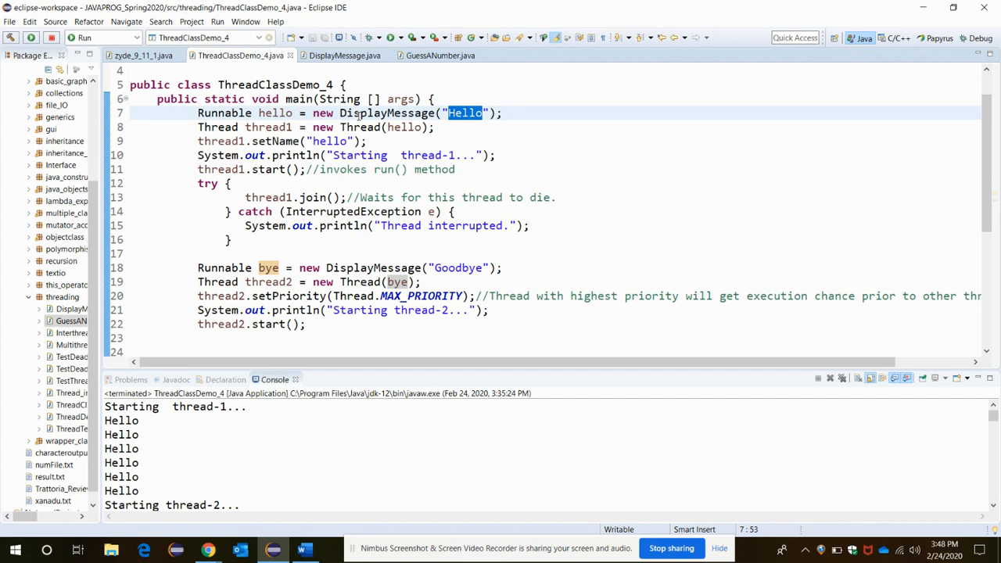
pyautogui.click(344, 56)
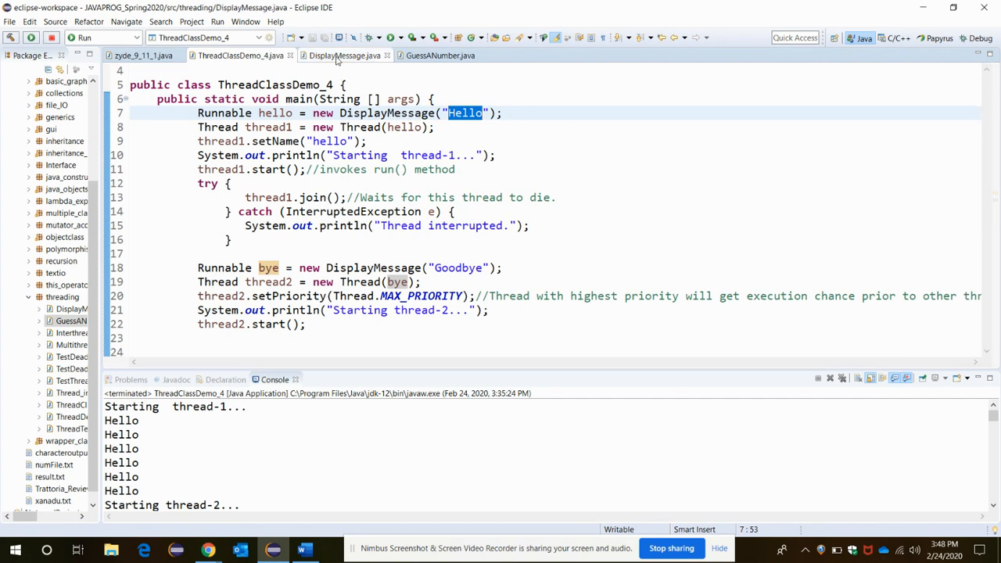
pyautogui.click(344, 55)
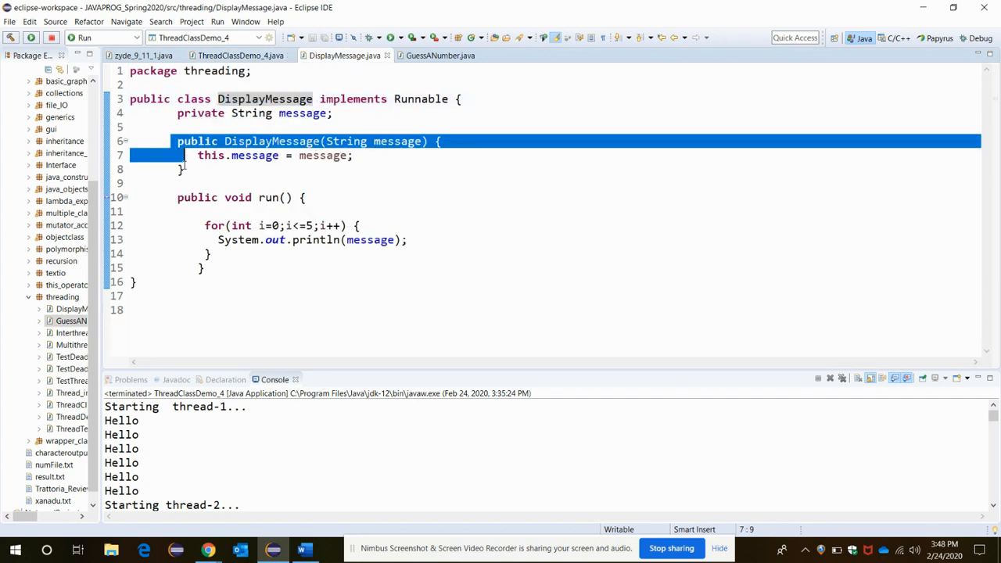
pyautogui.click(234, 55)
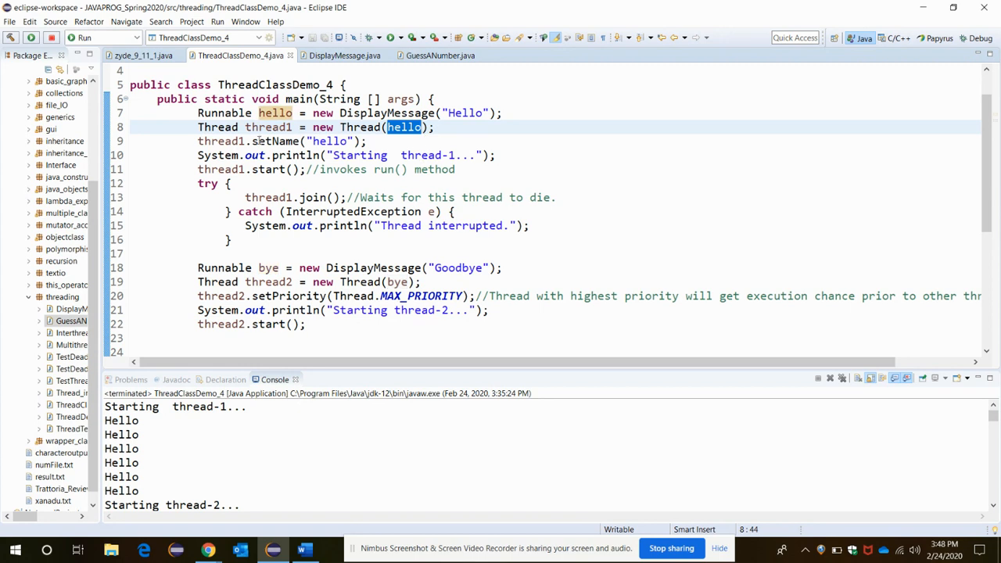
pyautogui.moveTo(279, 140)
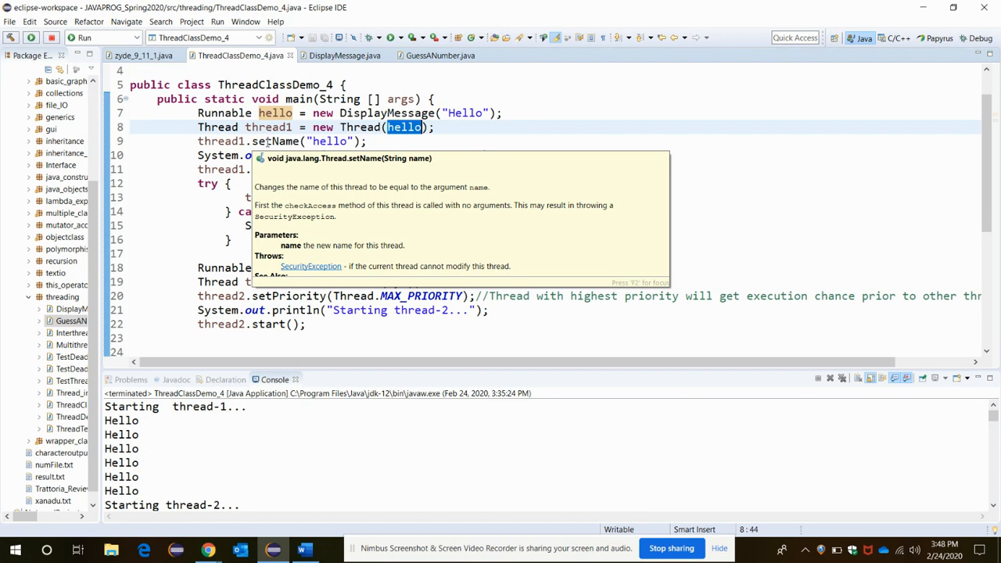
pyautogui.click(316, 141)
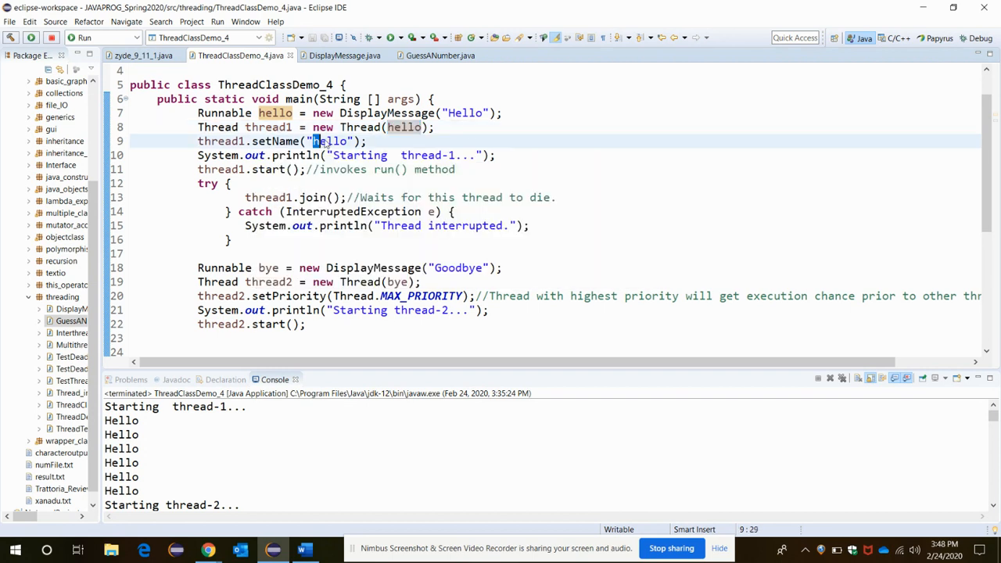
pyautogui.doubleClick(329, 141)
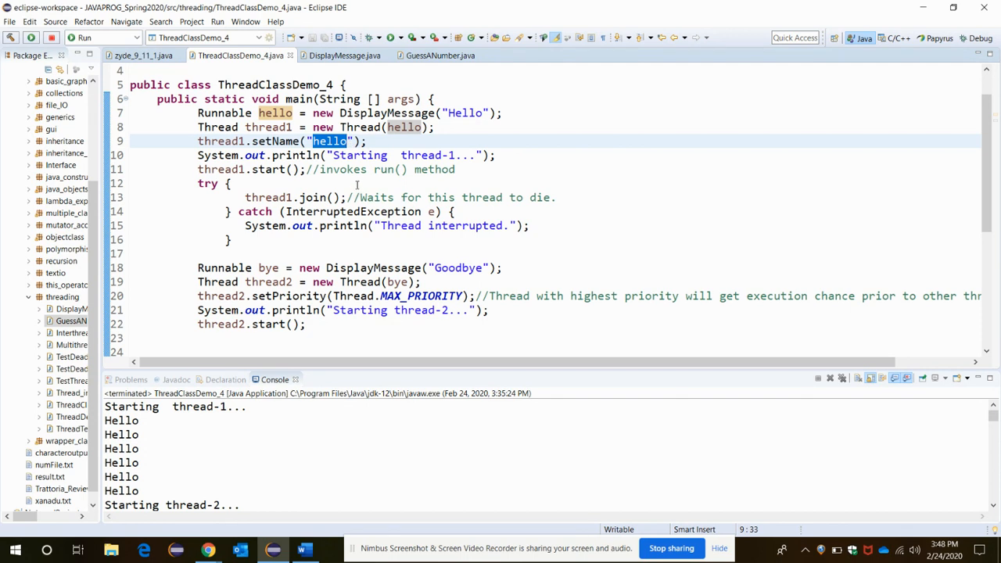
pyautogui.click(250, 169)
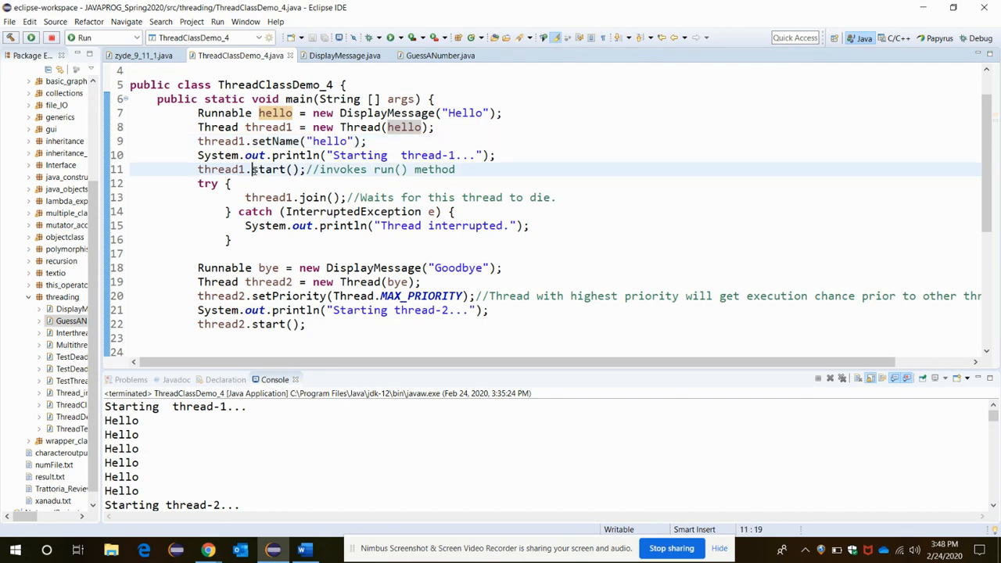
pyautogui.doubleClick(274, 169)
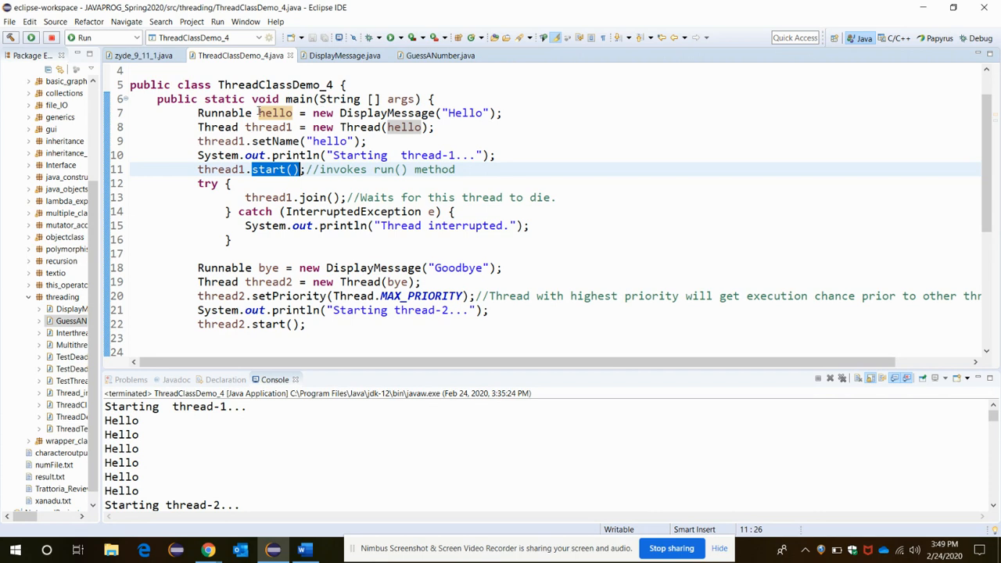
pyautogui.doubleClick(382, 113)
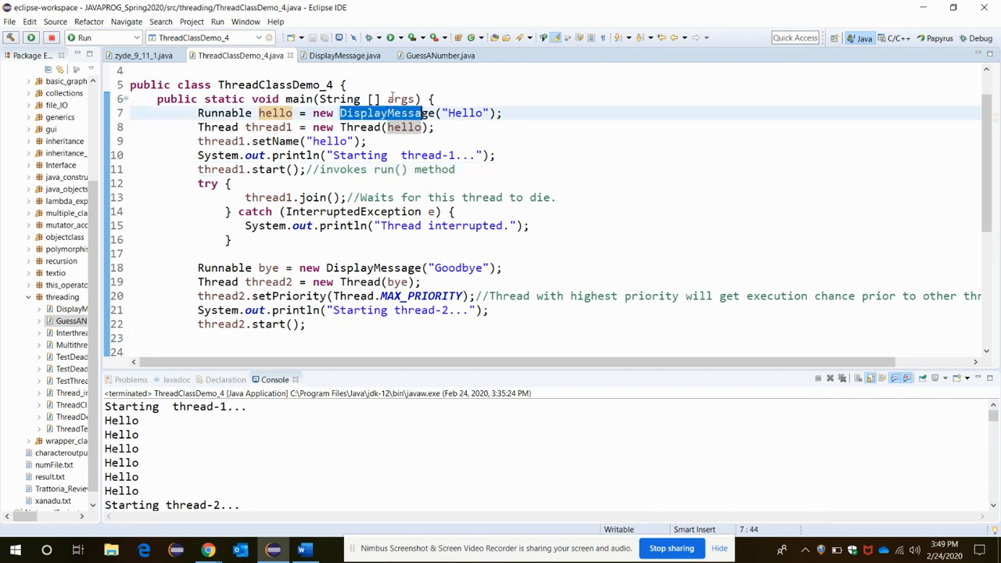
pyautogui.click(344, 57)
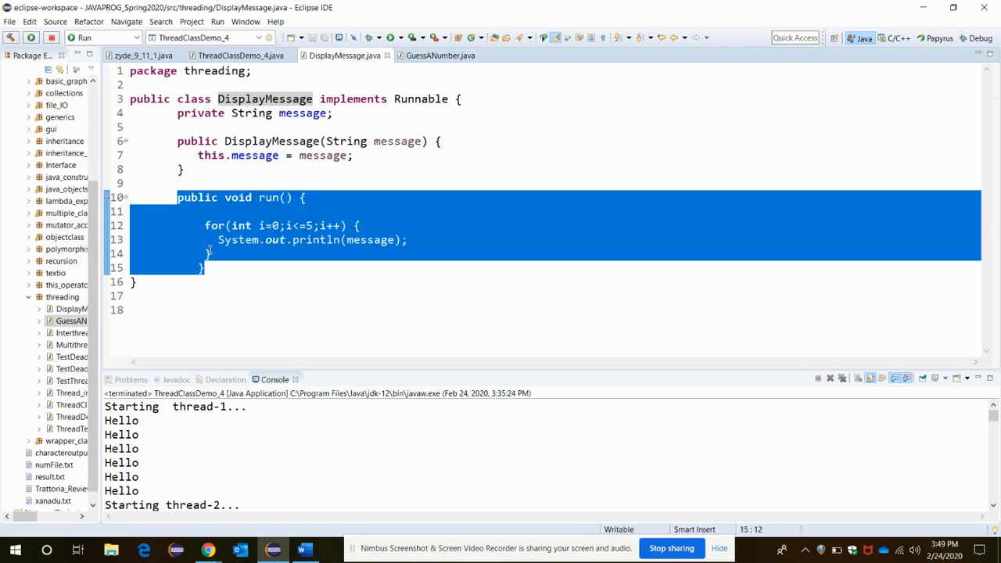
pyautogui.click(241, 55)
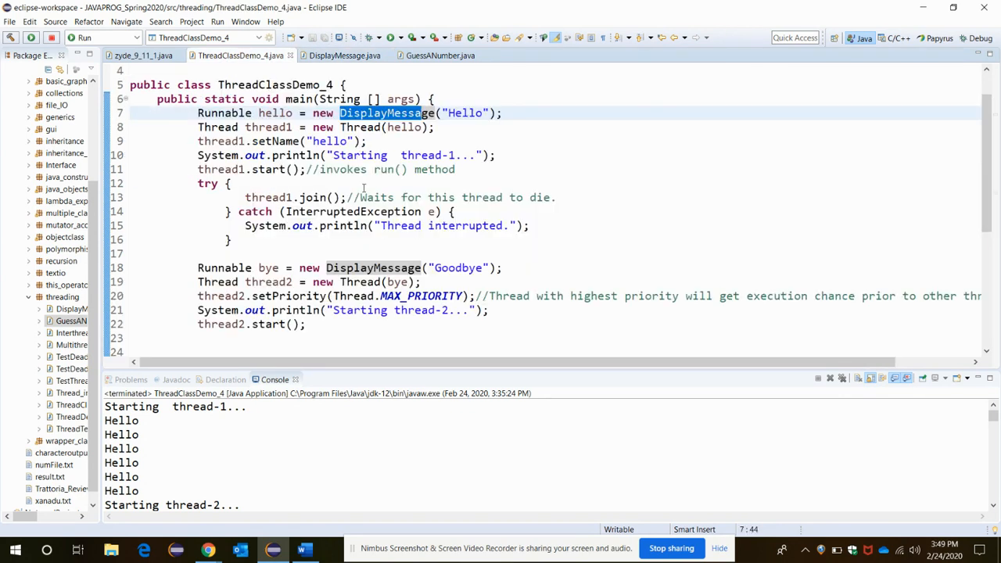
pyautogui.moveTo(513, 421)
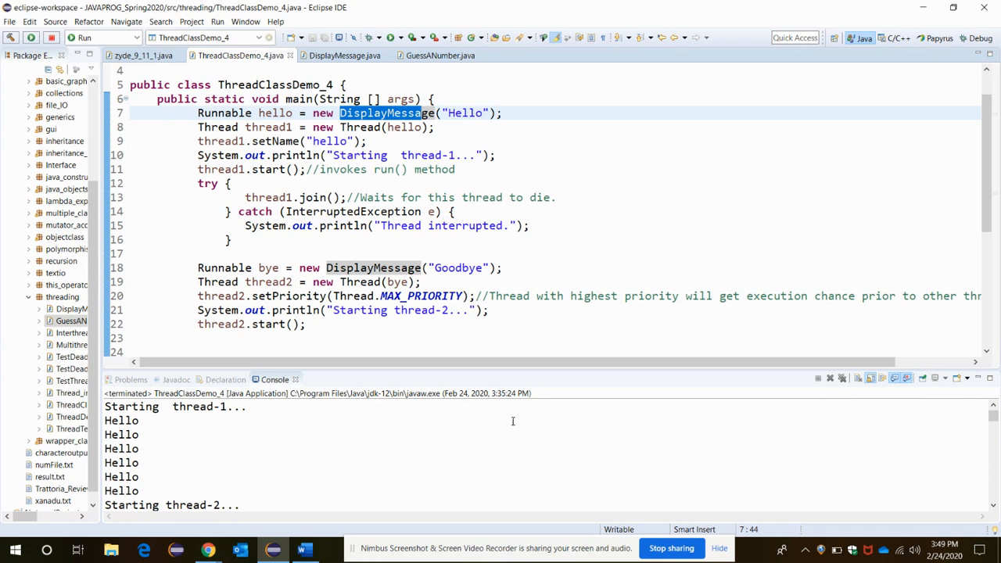
pyautogui.moveTo(322, 457)
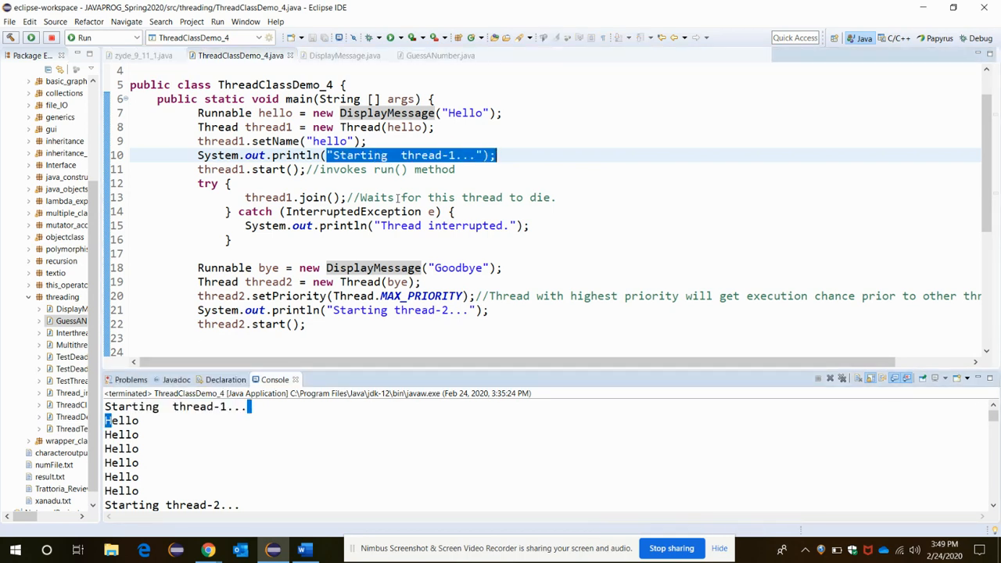
pyautogui.click(396, 197)
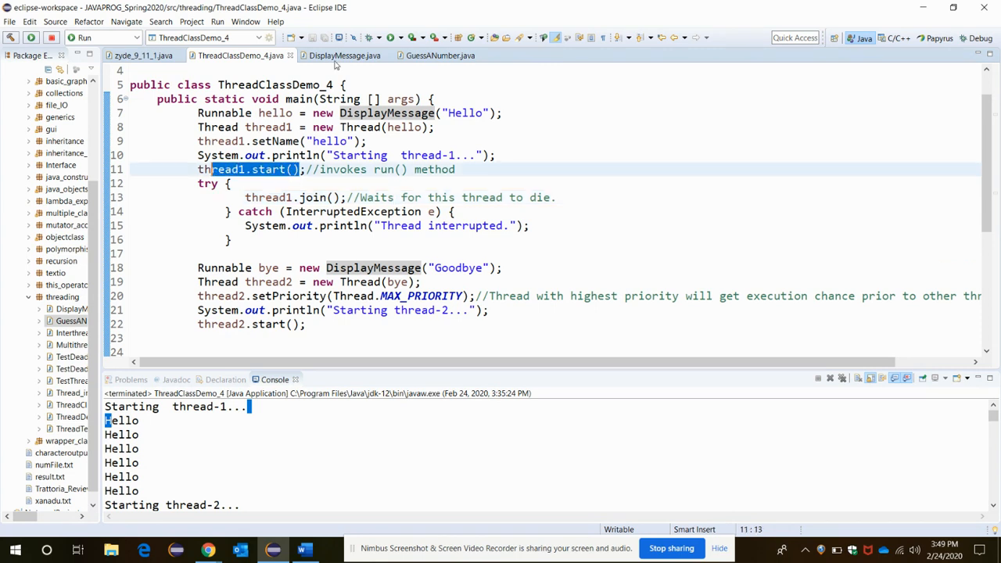
pyautogui.click(344, 56)
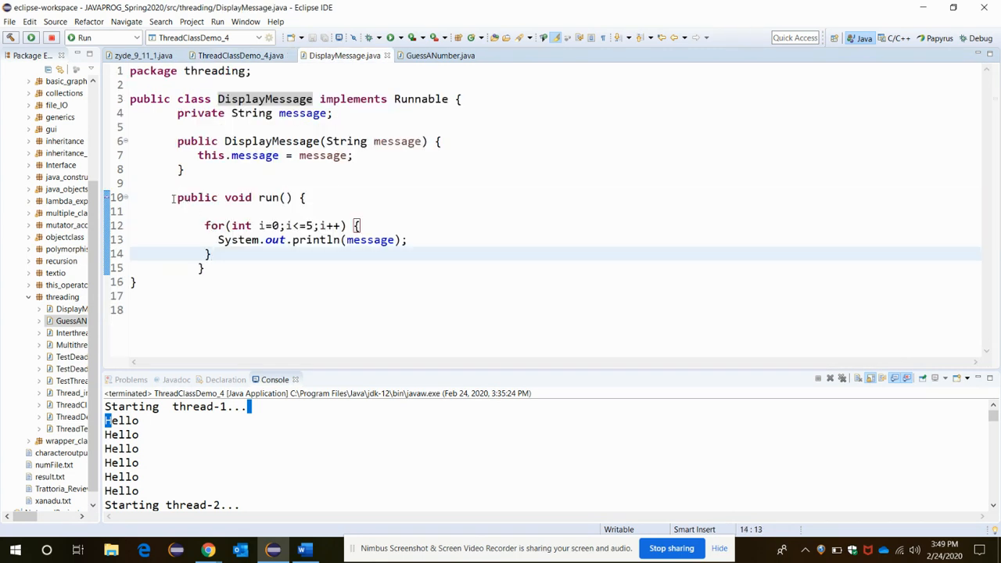
pyautogui.moveTo(178, 197); pyautogui.dragTo(206, 268)
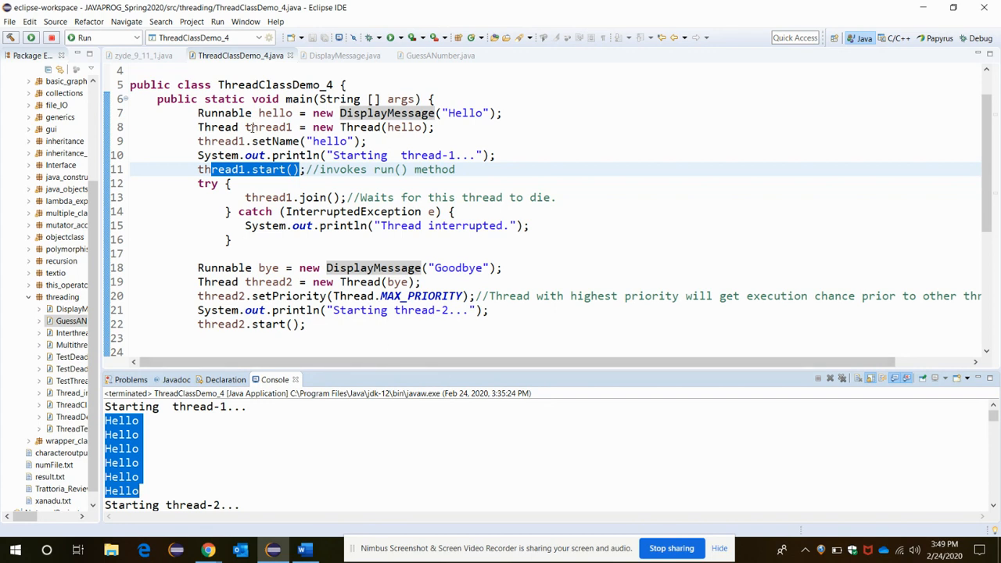
pyautogui.doubleClick(269, 282)
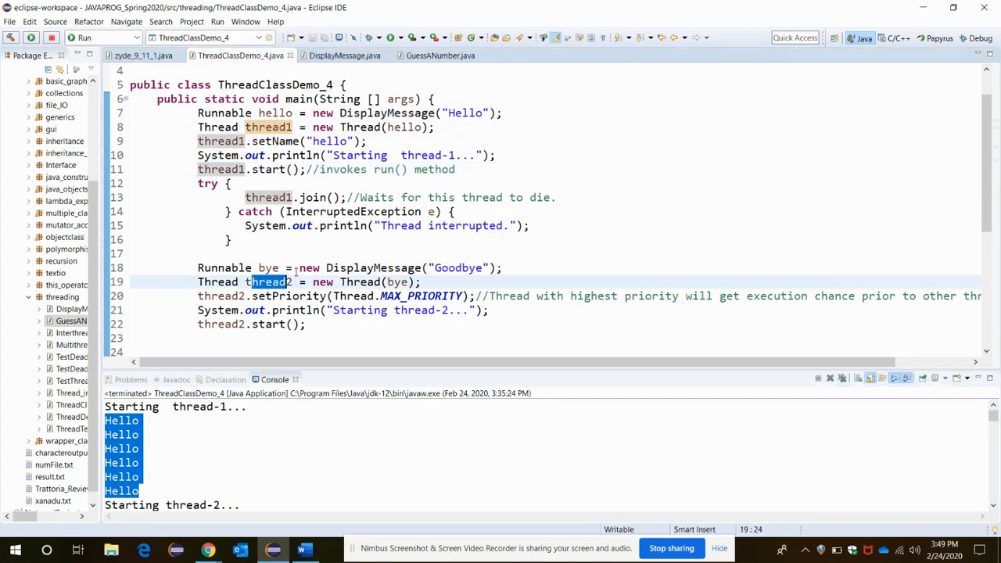
pyautogui.scroll(-3)
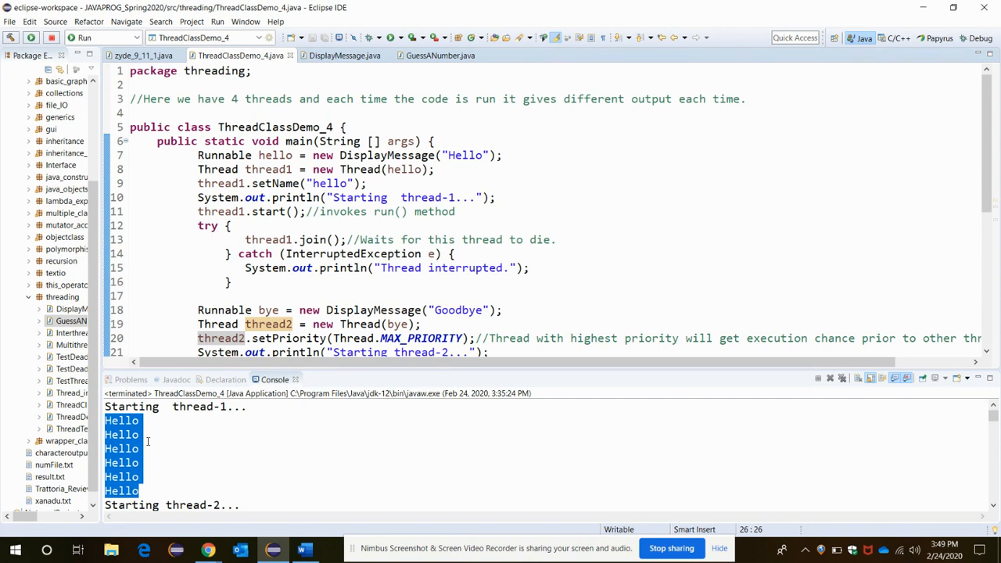
pyautogui.doubleClick(184, 406)
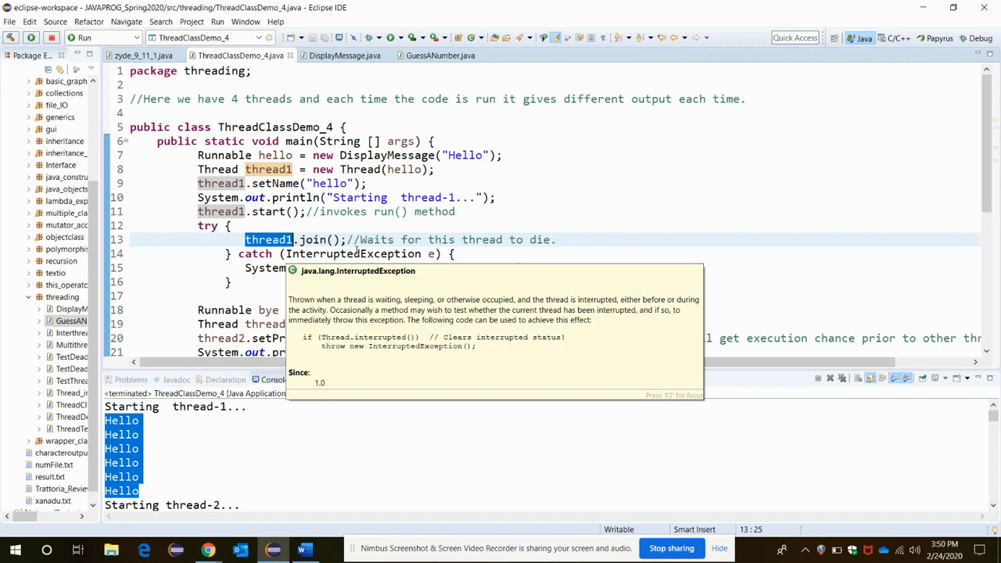
pyautogui.moveTo(384, 375)
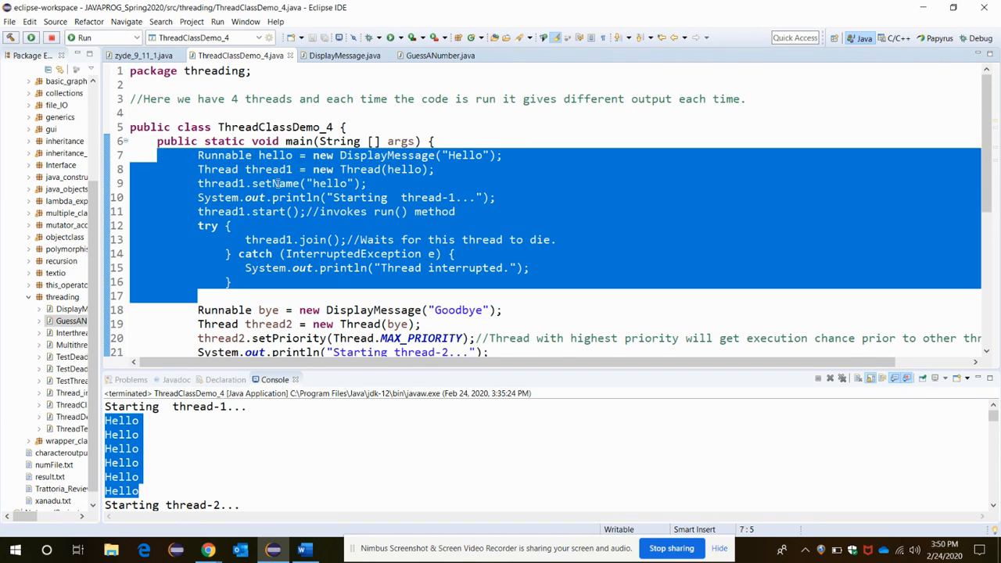
pyautogui.moveTo(275, 183)
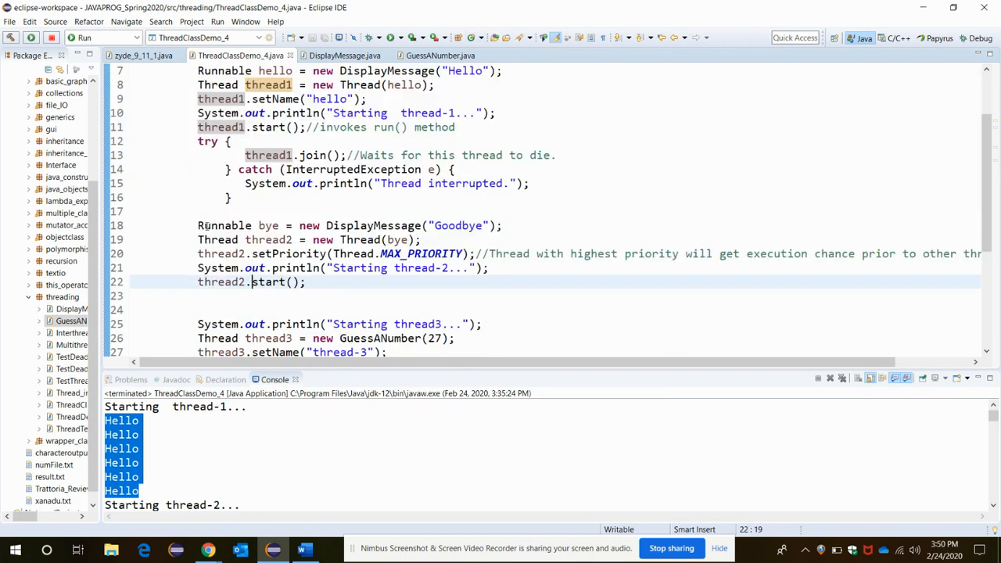
pyautogui.moveTo(198, 226); pyautogui.dragTo(307, 281)
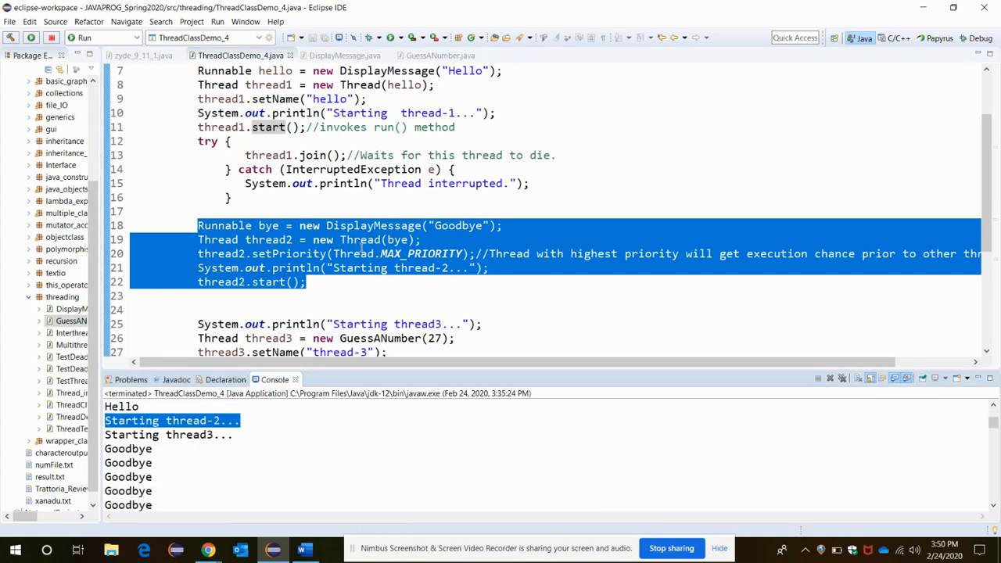
pyautogui.scroll(-3)
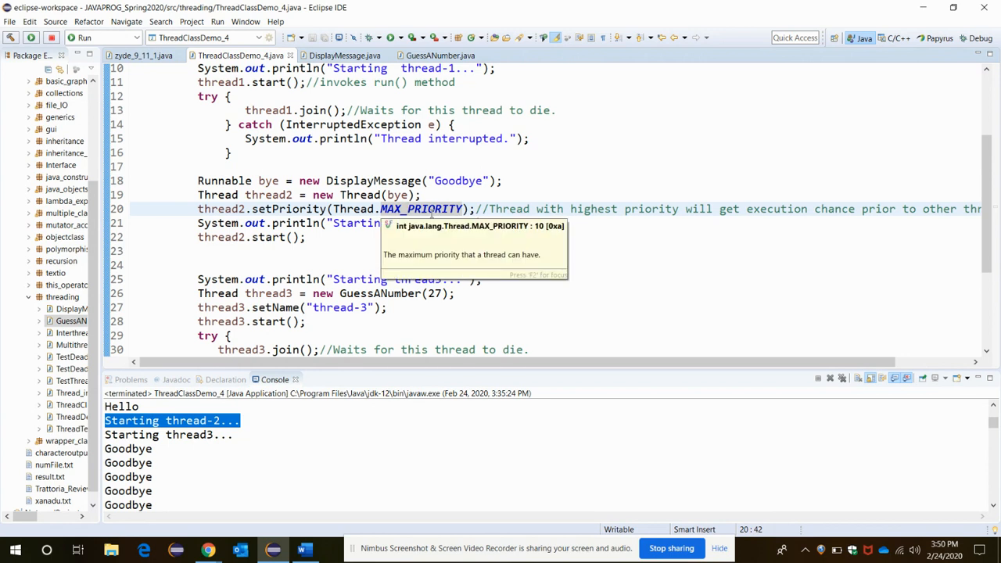
pyautogui.moveTo(289, 195)
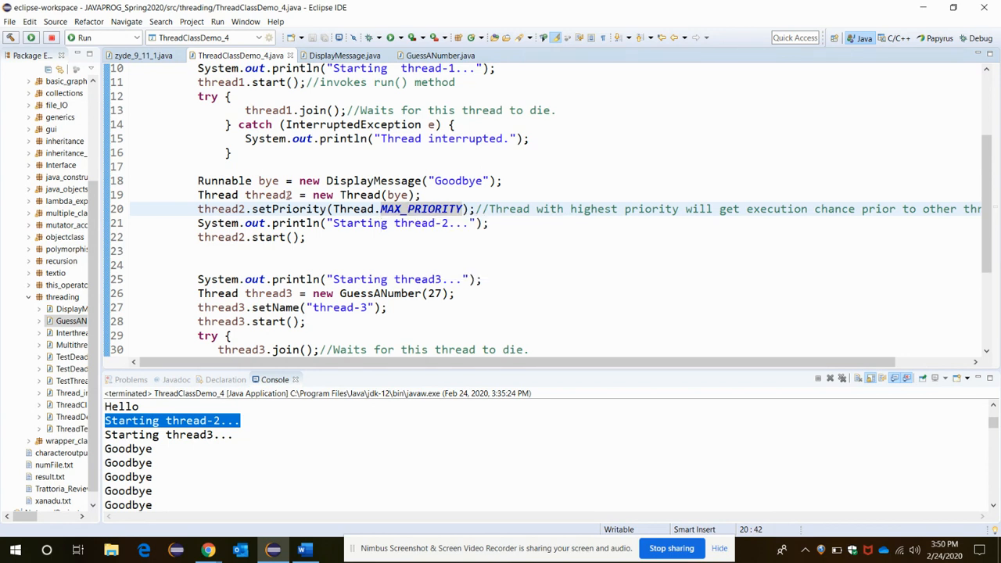
pyautogui.doubleClick(266, 194)
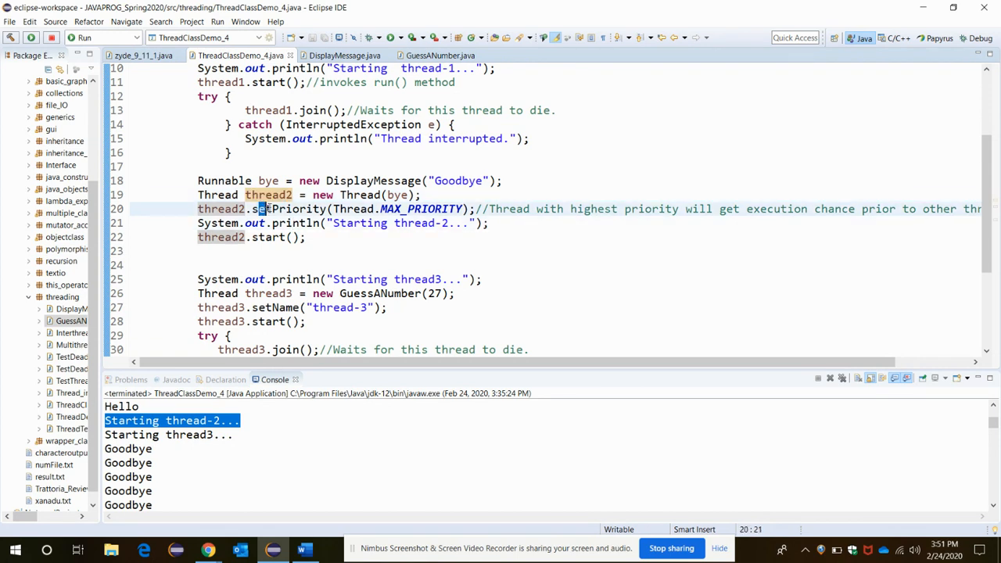
pyautogui.moveTo(294, 210)
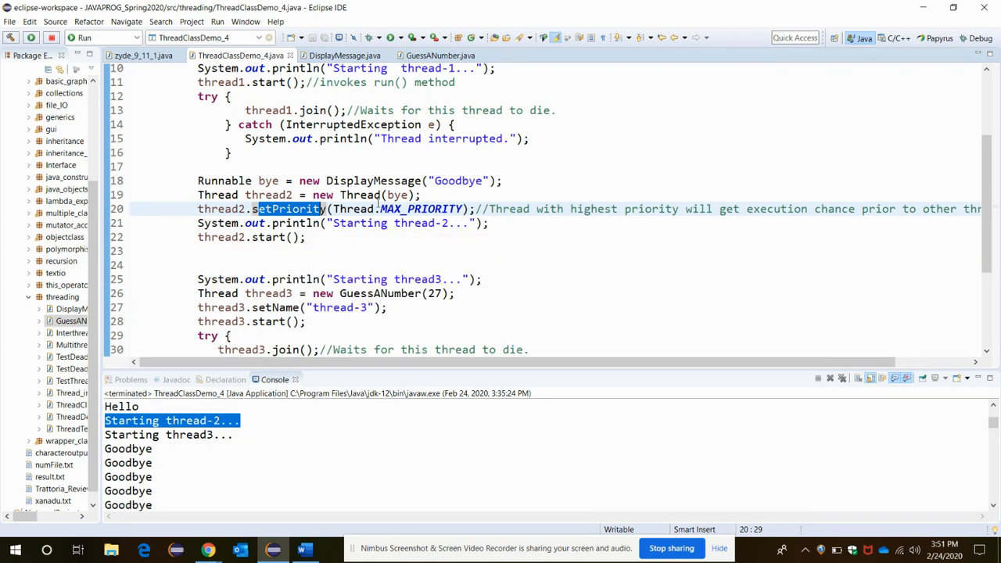
pyautogui.moveTo(421, 210)
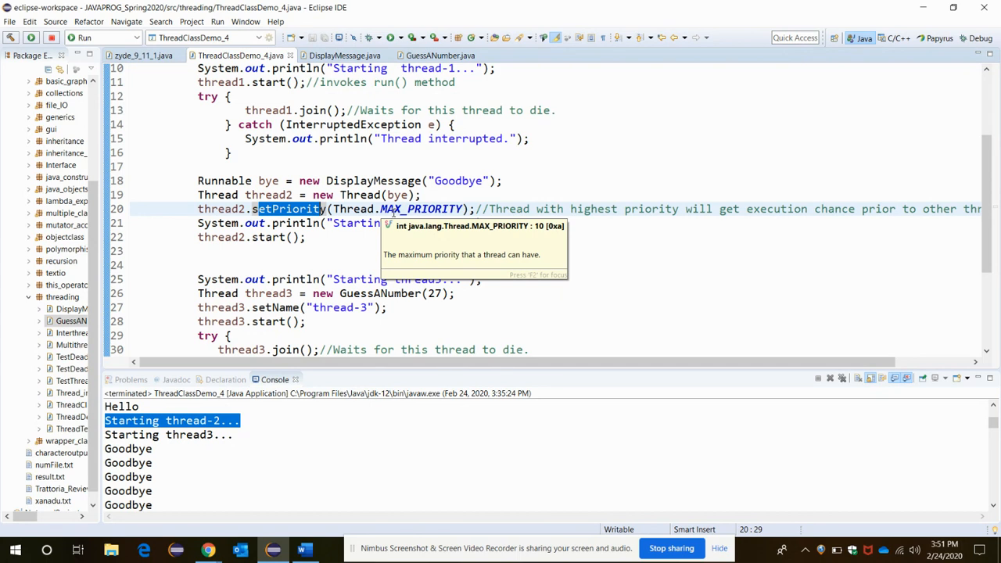
pyautogui.moveTo(269, 263)
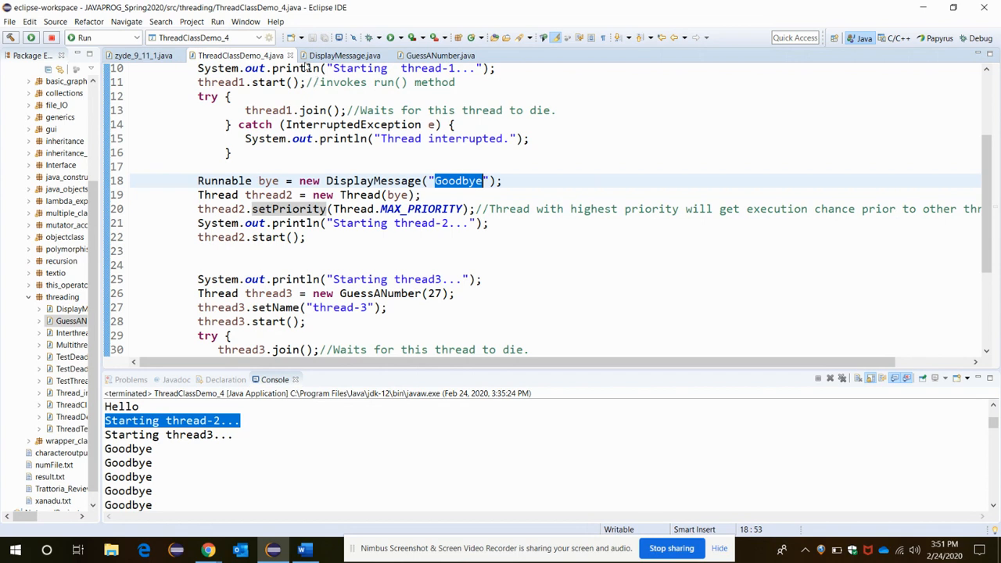
pyautogui.click(344, 55)
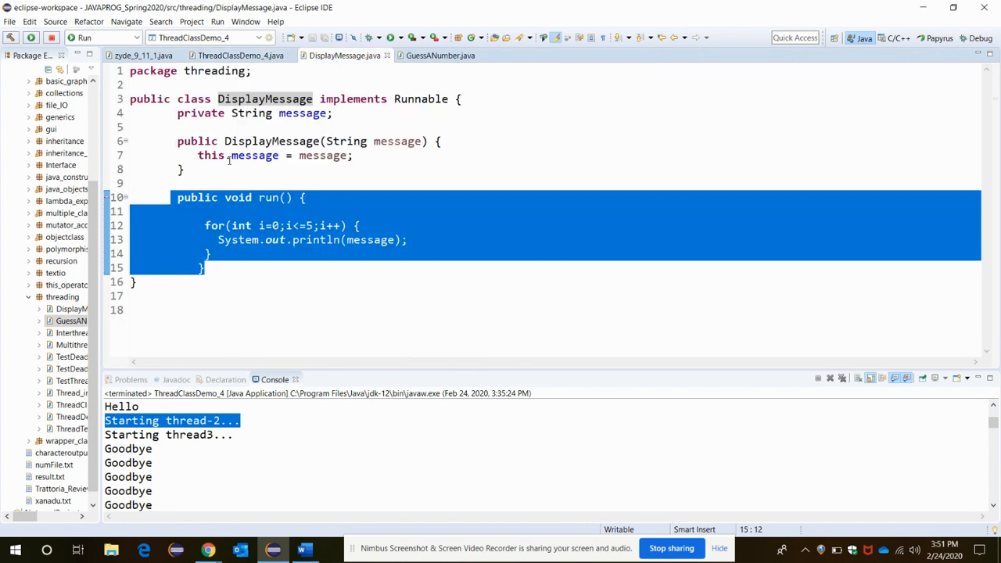
pyautogui.moveTo(269, 200)
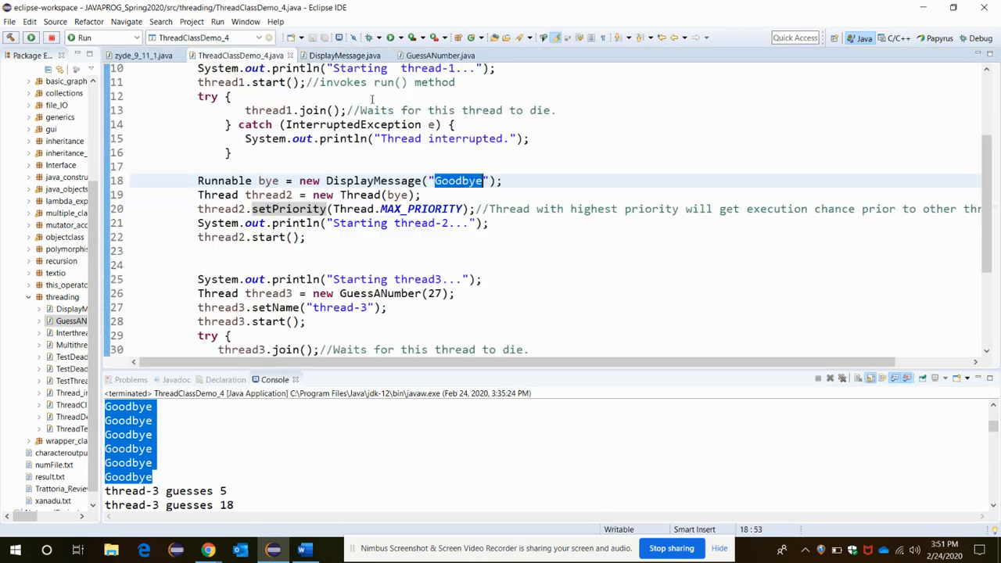
pyautogui.scroll(-3)
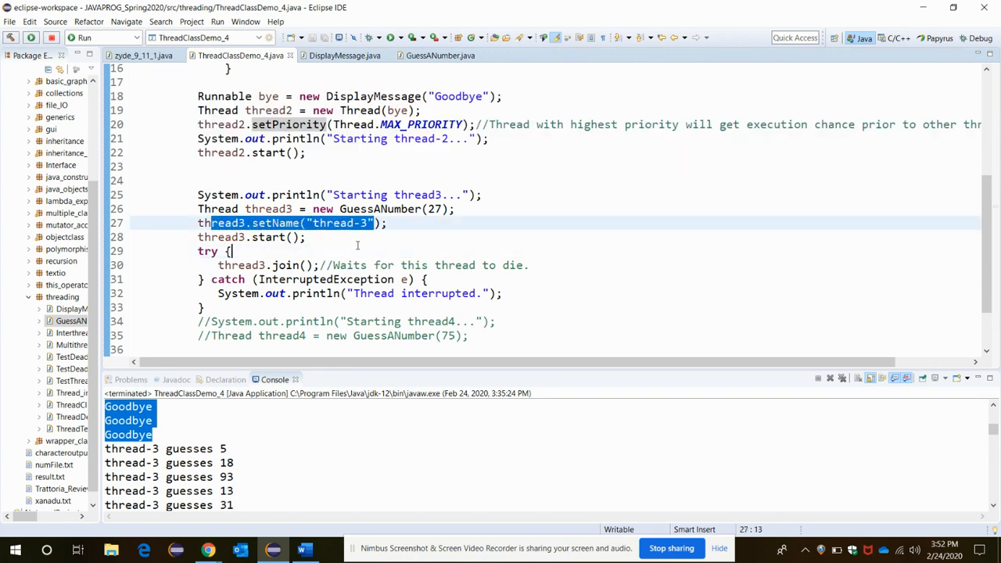
# - Point out thread3's setName and join calls, then show the GuessANumber class run loop
pyautogui.doubleClick(276, 222)
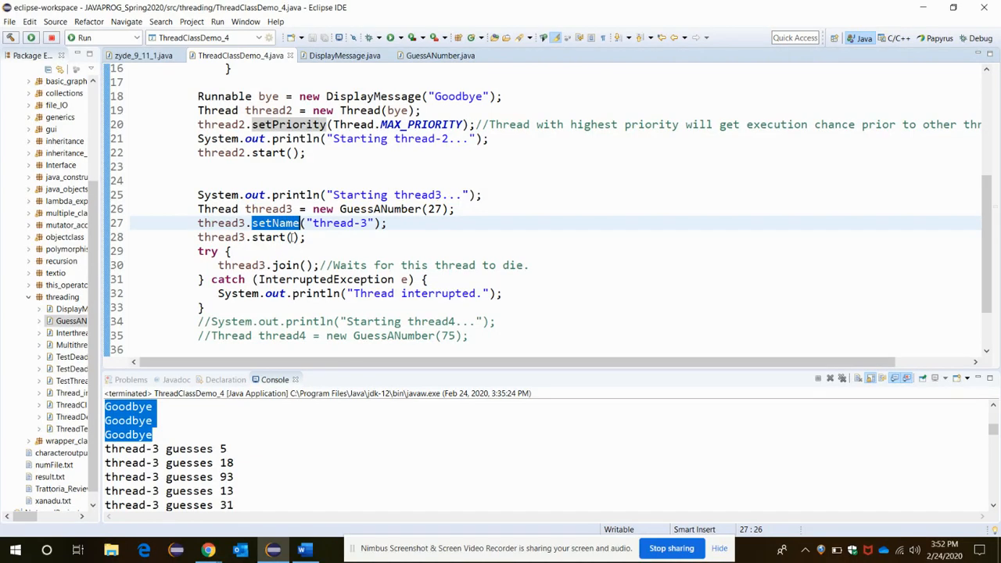
pyautogui.click(278, 238)
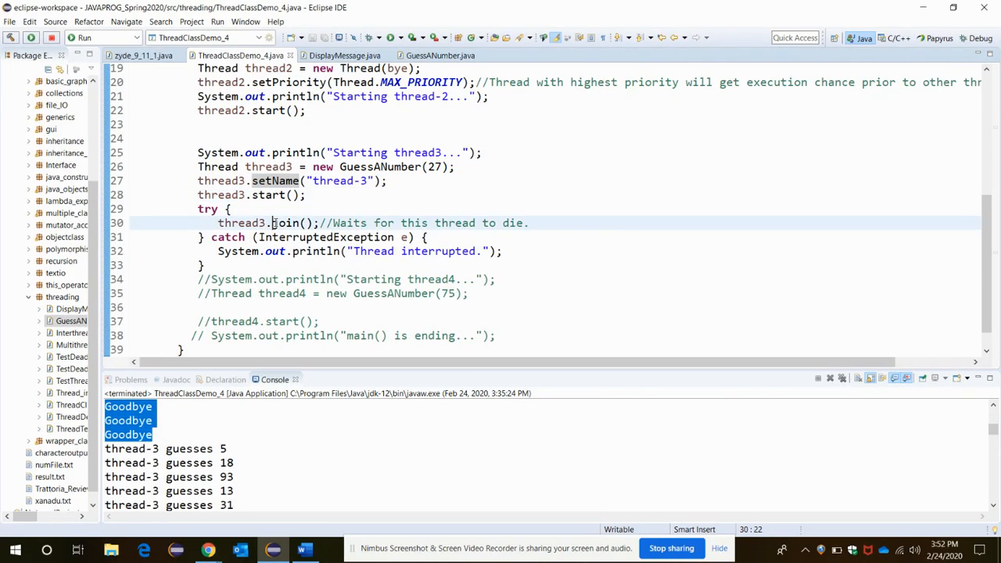
pyautogui.doubleClick(286, 222)
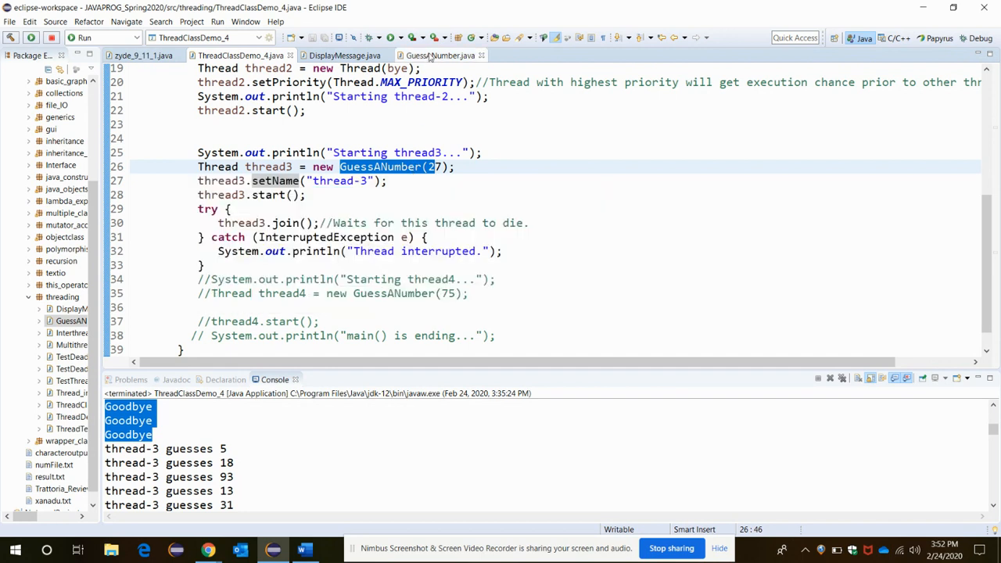
pyautogui.click(440, 55)
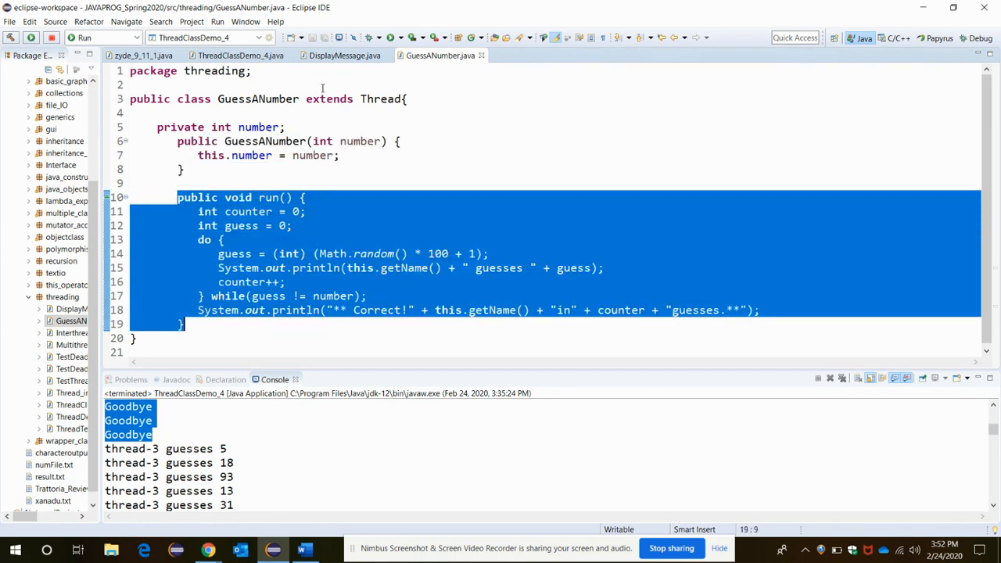
pyautogui.click(235, 56)
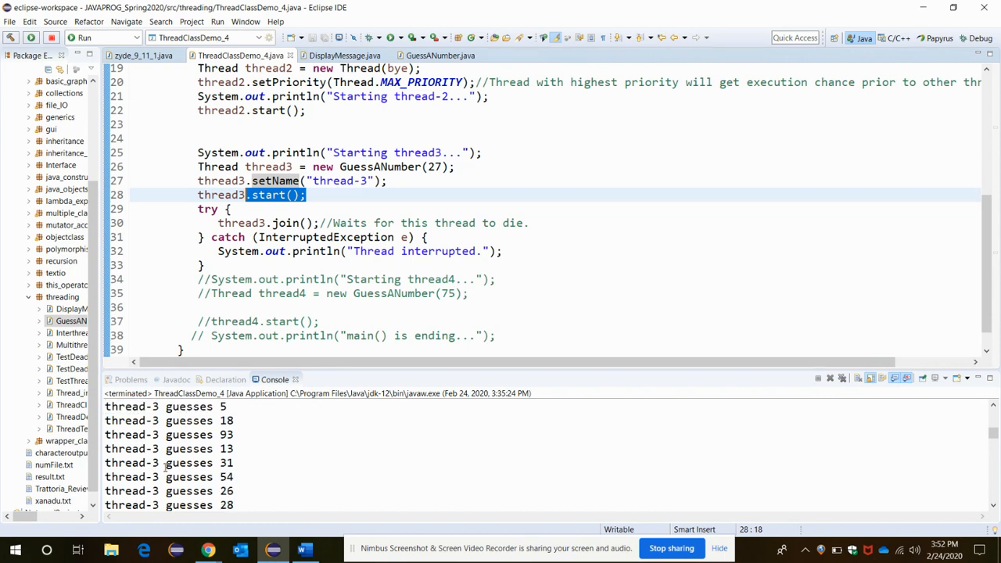
pyautogui.moveTo(225, 373)
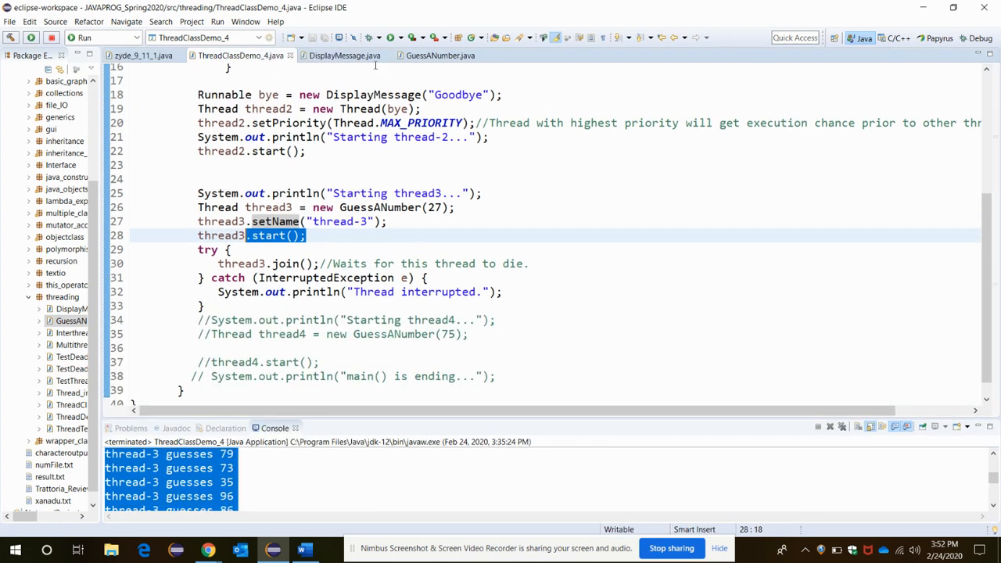
pyautogui.click(439, 55)
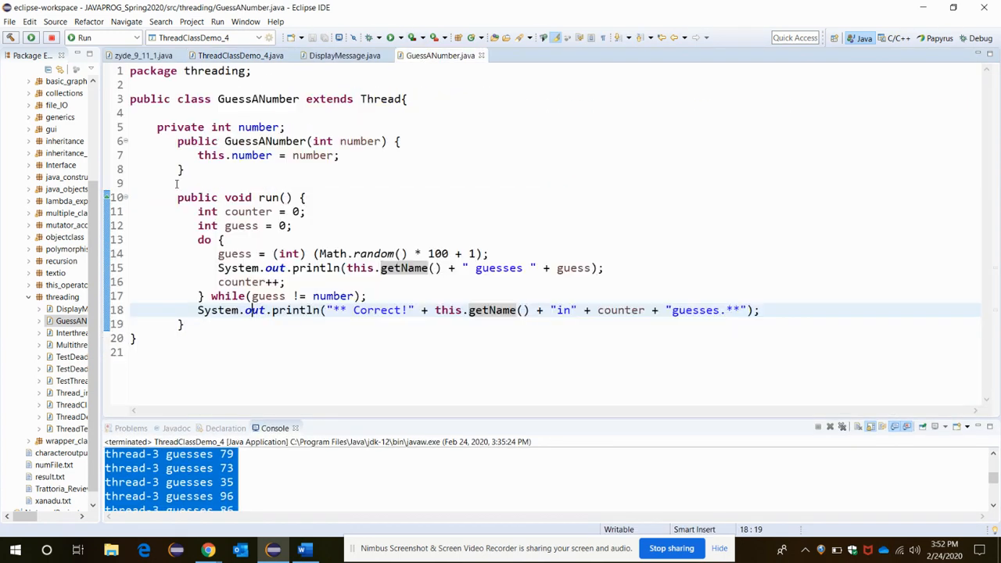
pyautogui.moveTo(178, 197); pyautogui.dragTo(185, 323)
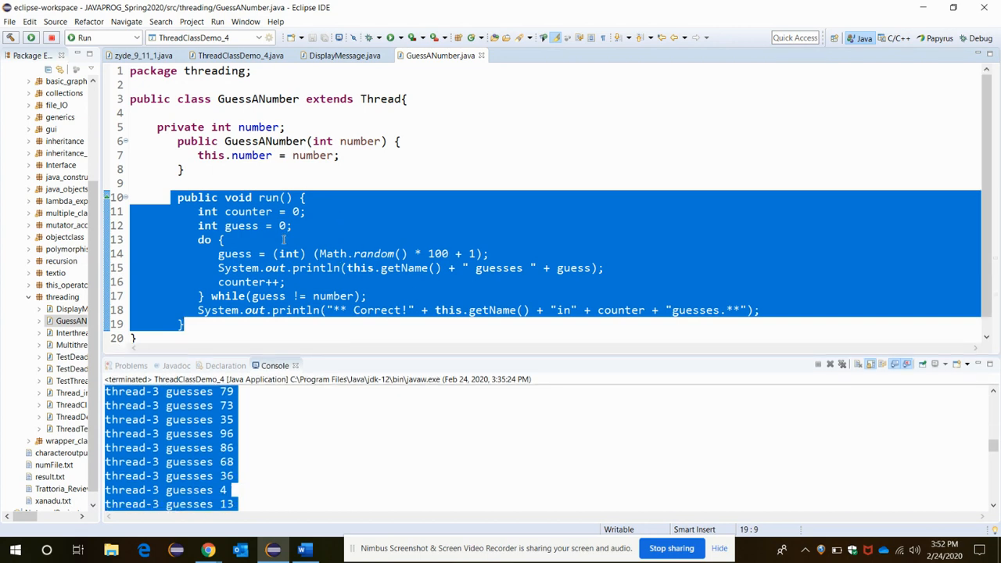
pyautogui.click(234, 55)
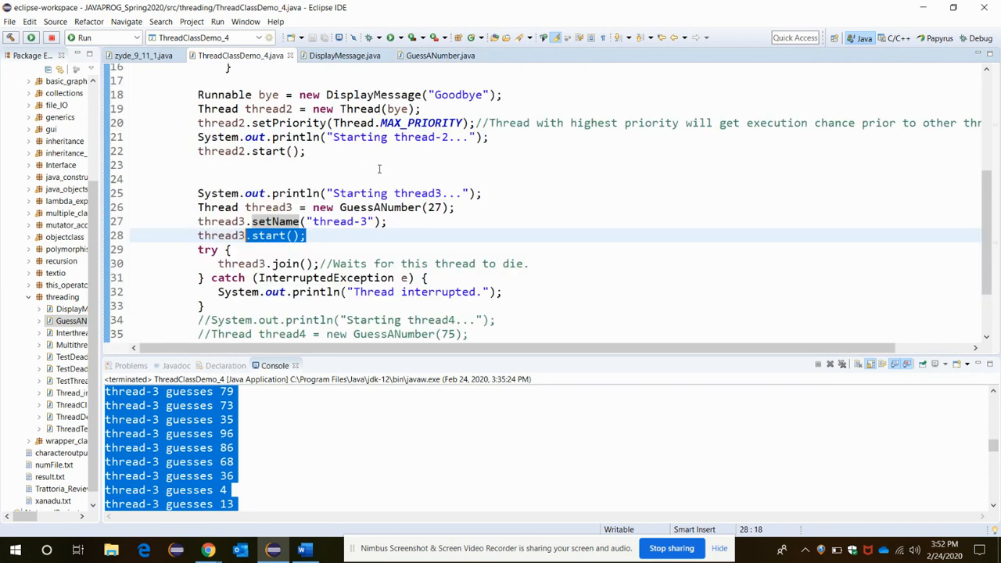
pyautogui.scroll(-3)
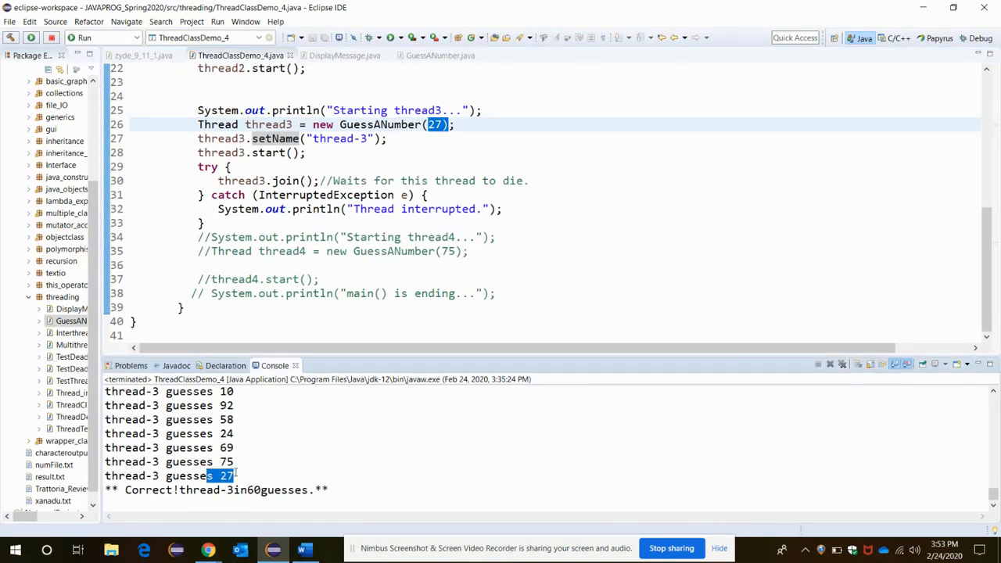
pyautogui.click(438, 55)
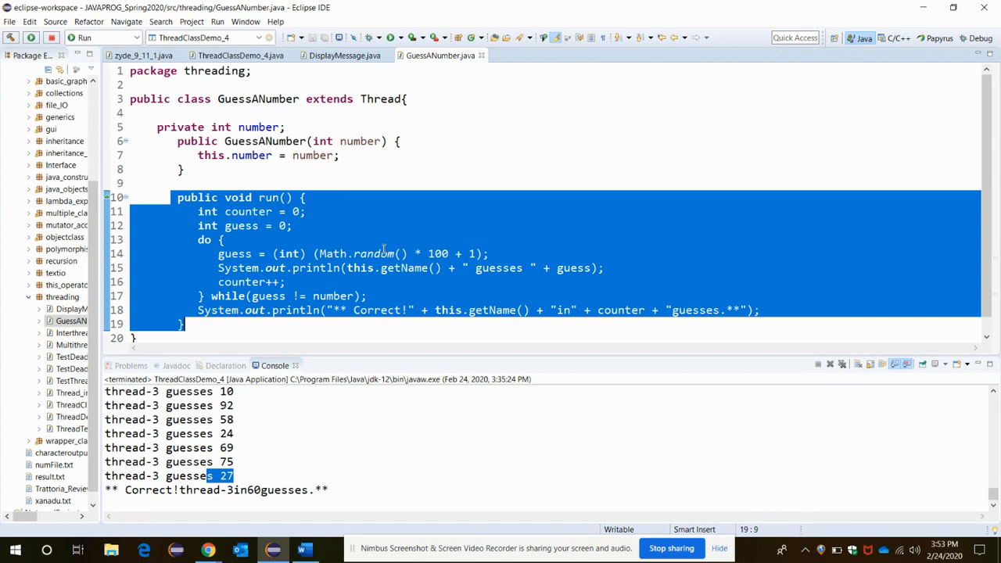
pyautogui.moveTo(364, 207)
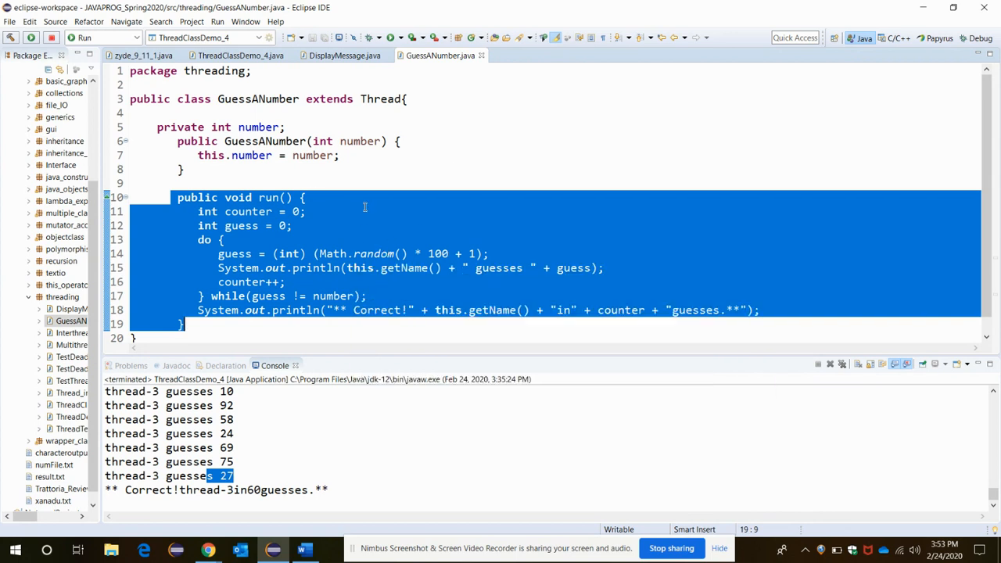